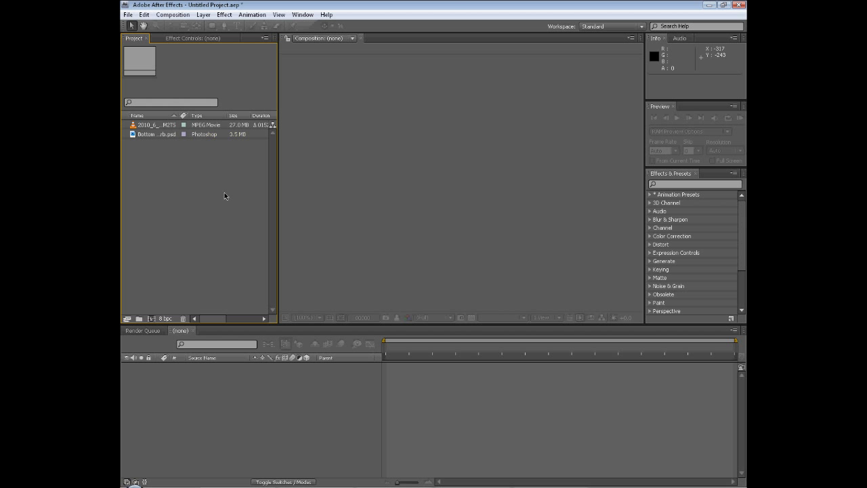
{"action": "mouse_move", "coordinate": [464, 28]}
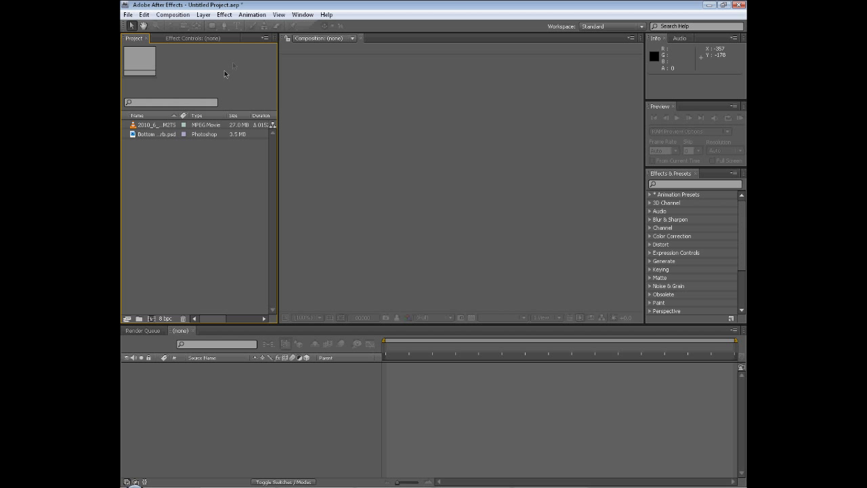
Step: Import eye.jpg into the project and create a new composition from it
{"action": "left_click", "coordinate": [127, 14]}
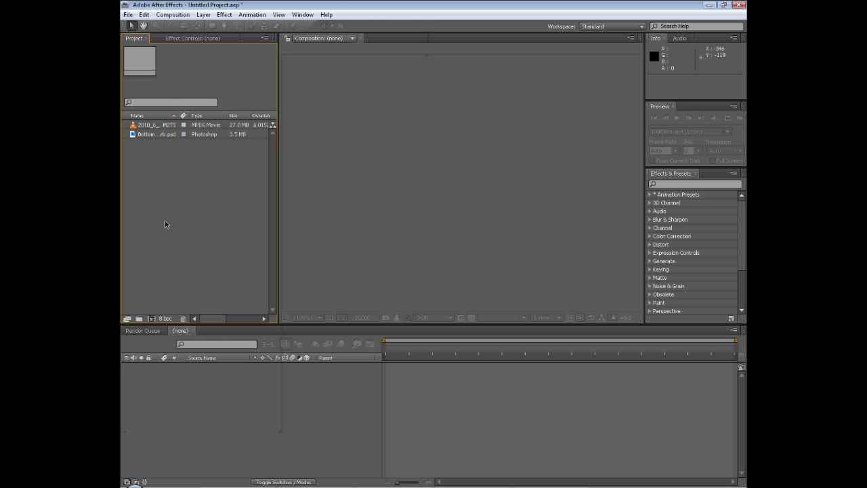
{"action": "mouse_move", "coordinate": [179, 189]}
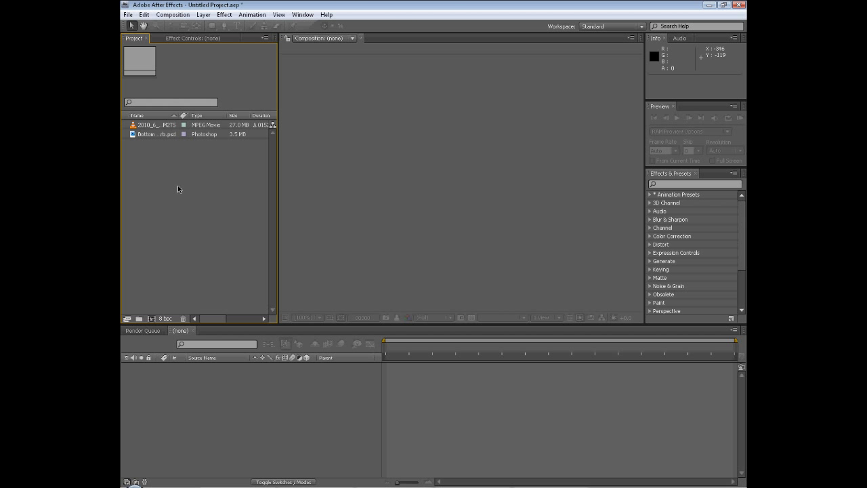
{"action": "mouse_move", "coordinate": [675, 470]}
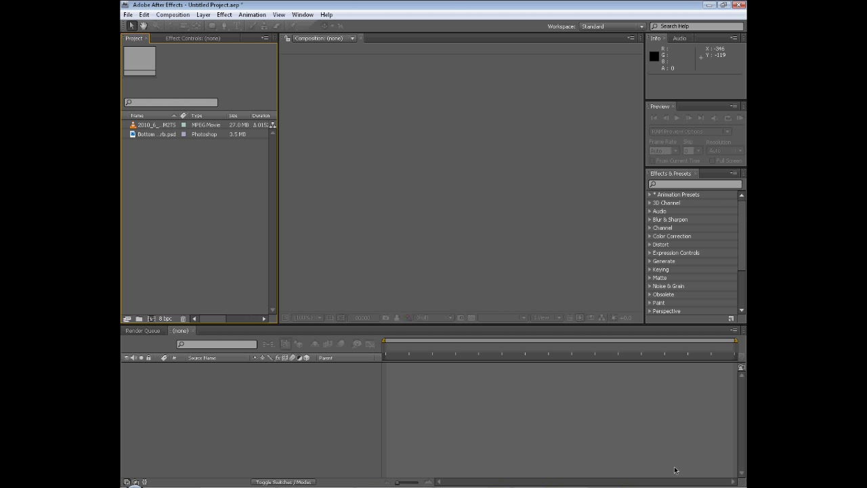
{"action": "right_click", "coordinate": [203, 183]}
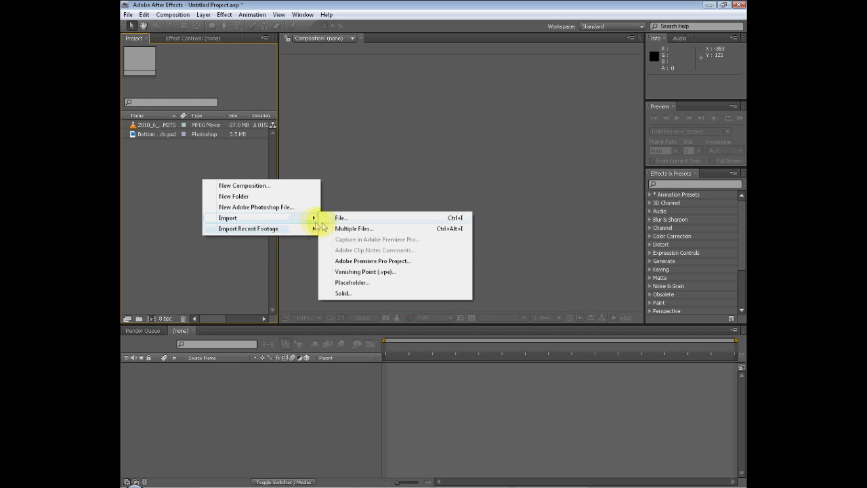
{"action": "left_click", "coordinate": [342, 217]}
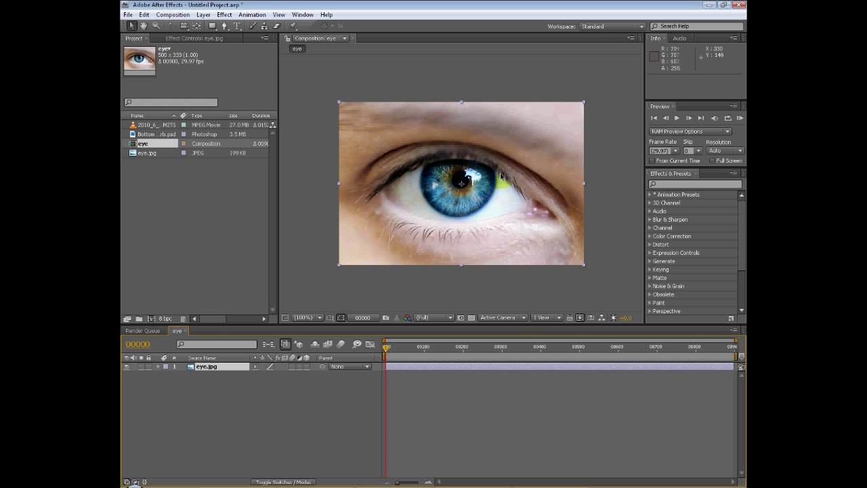
Step: Duplicate the eye.jpg layer and switch to the Pen tool for masking
{"action": "left_click", "coordinate": [206, 366]}
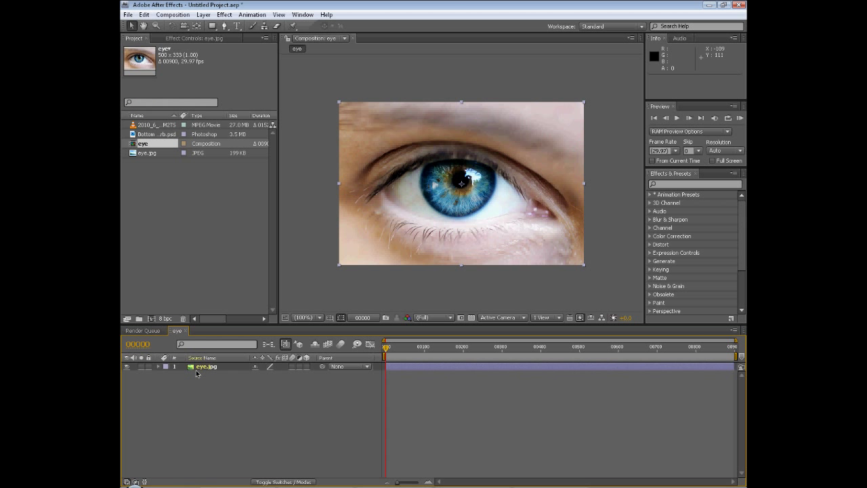
{"action": "right_click", "coordinate": [199, 366]}
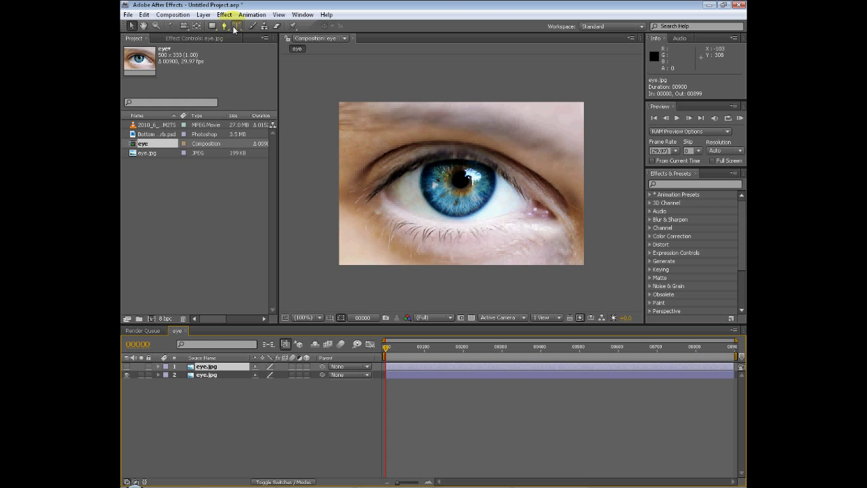
{"action": "left_click", "coordinate": [234, 26]}
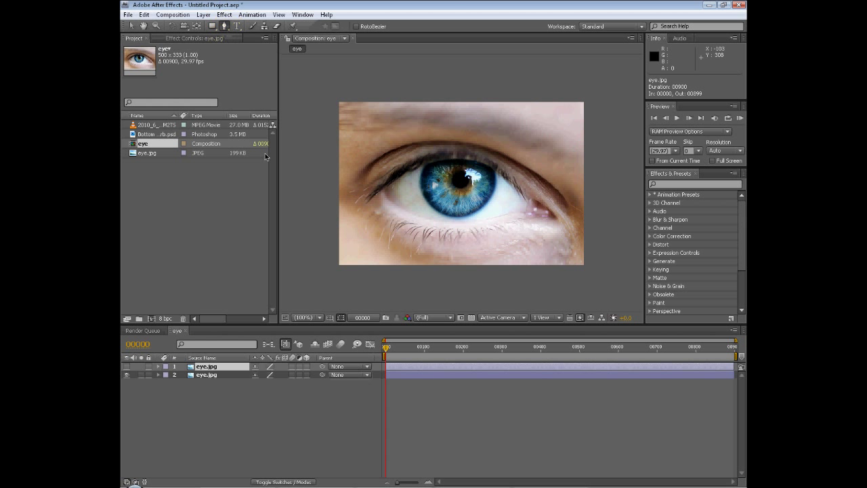
{"action": "mouse_move", "coordinate": [429, 157]}
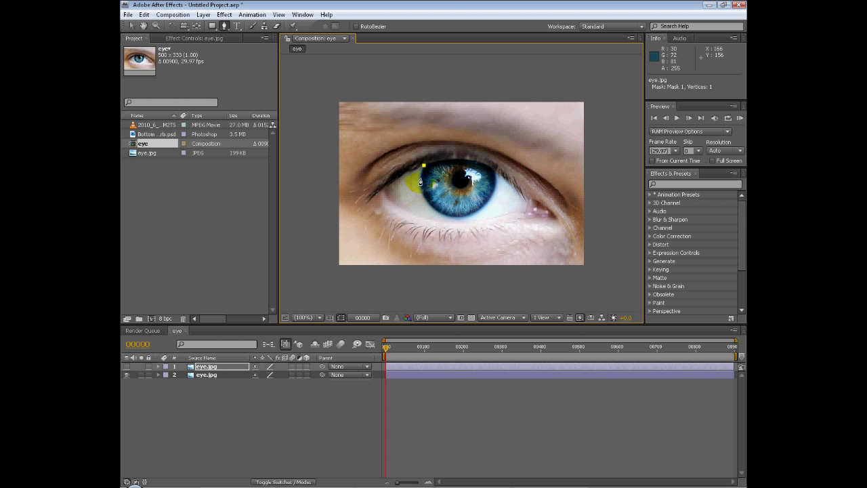
Step: Trace two mask outlines around the iris on the top eye layer
{"action": "left_click", "coordinate": [423, 165]}
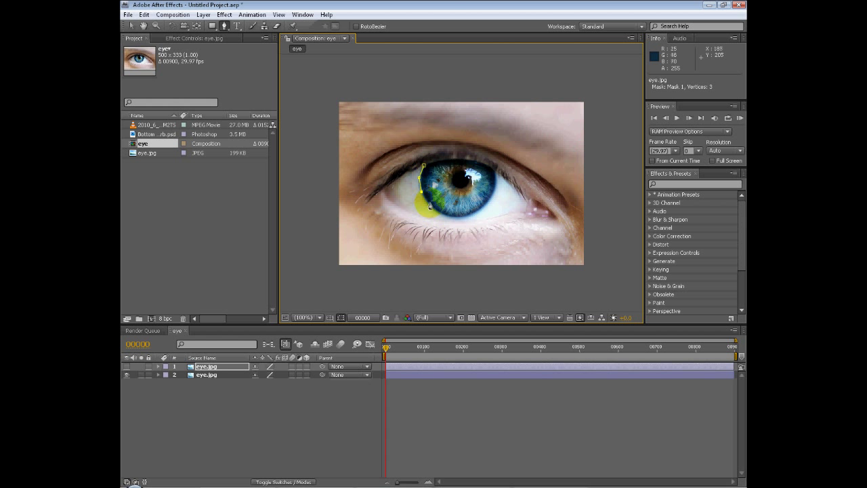
{"action": "left_click", "coordinate": [441, 217]}
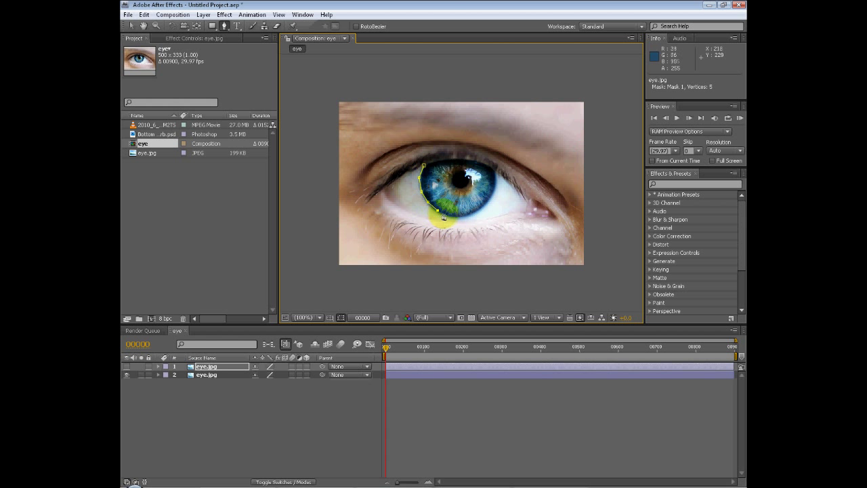
{"action": "left_click", "coordinate": [450, 217]}
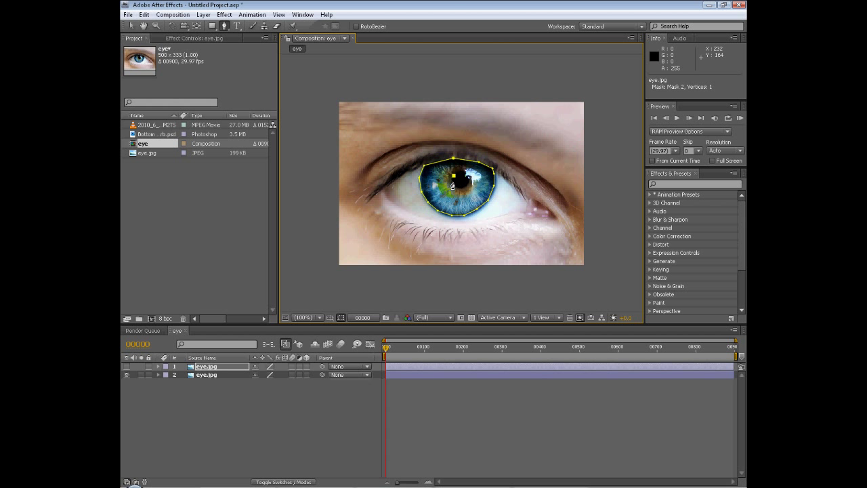
{"action": "left_click", "coordinate": [452, 177]}
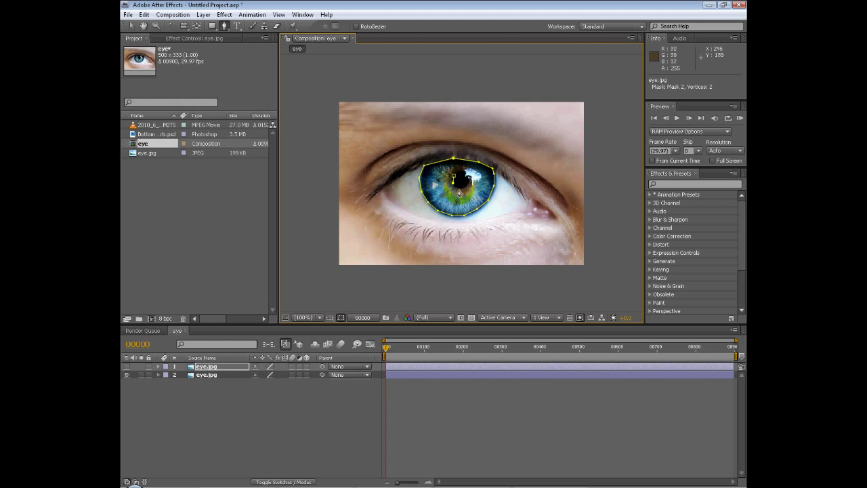
{"action": "left_click", "coordinate": [459, 181]}
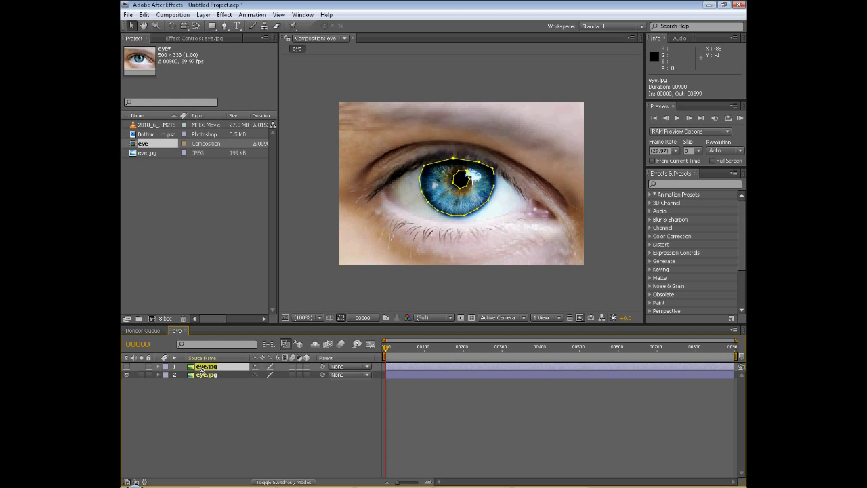
Step: Invert Mask 1 and set Mask 2 to Subtract so the top layer keeps only the iris ring
{"action": "left_click", "coordinate": [157, 365]}
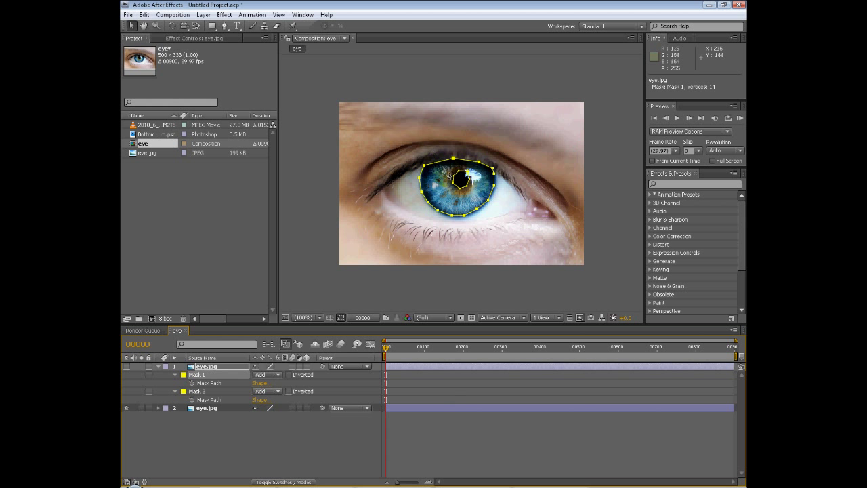
{"action": "mouse_move", "coordinate": [467, 163]}
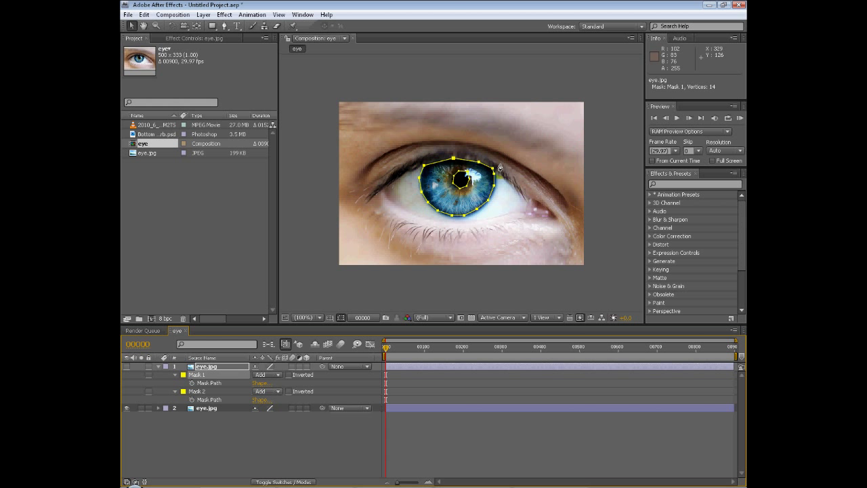
{"action": "left_click", "coordinate": [267, 391]}
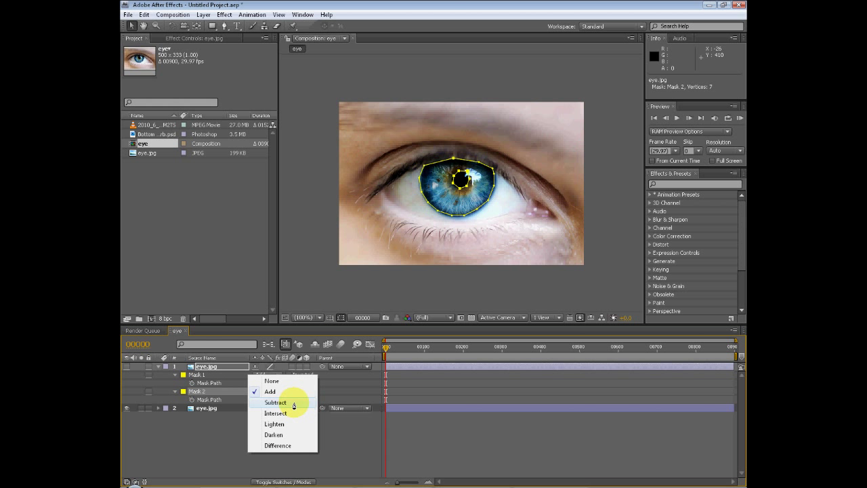
{"action": "left_click", "coordinate": [275, 402]}
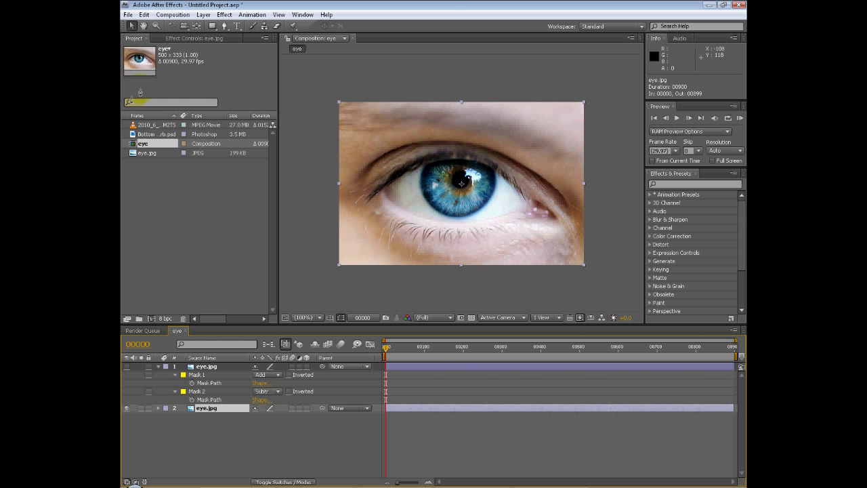
Step: Apply Hue/Saturation to the bottom eye layer with Master Saturation at -100
{"action": "left_click", "coordinate": [225, 14]}
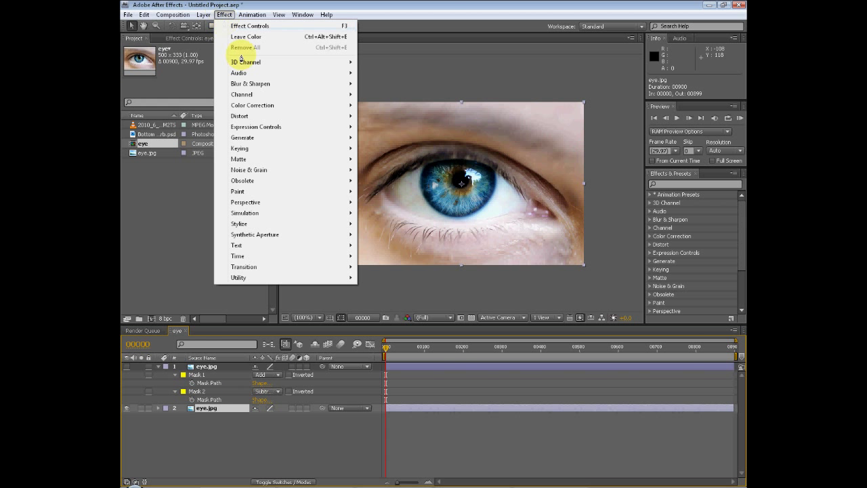
{"action": "mouse_move", "coordinate": [253, 106]}
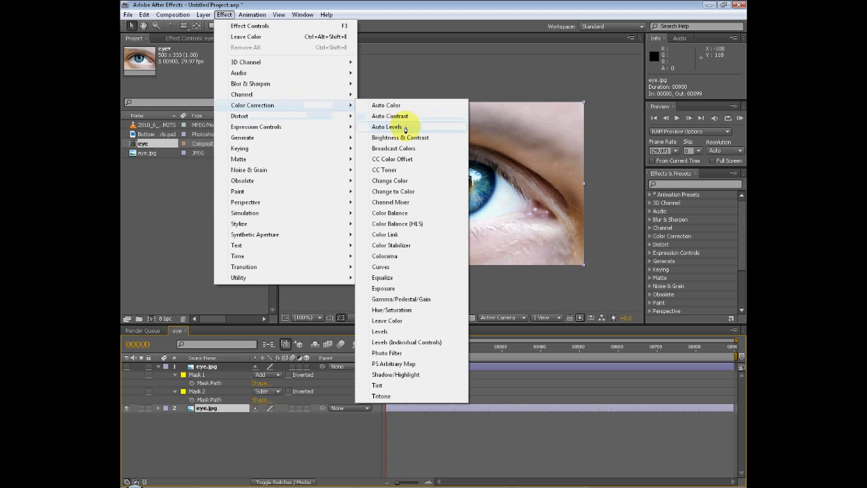
{"action": "mouse_move", "coordinate": [398, 309]}
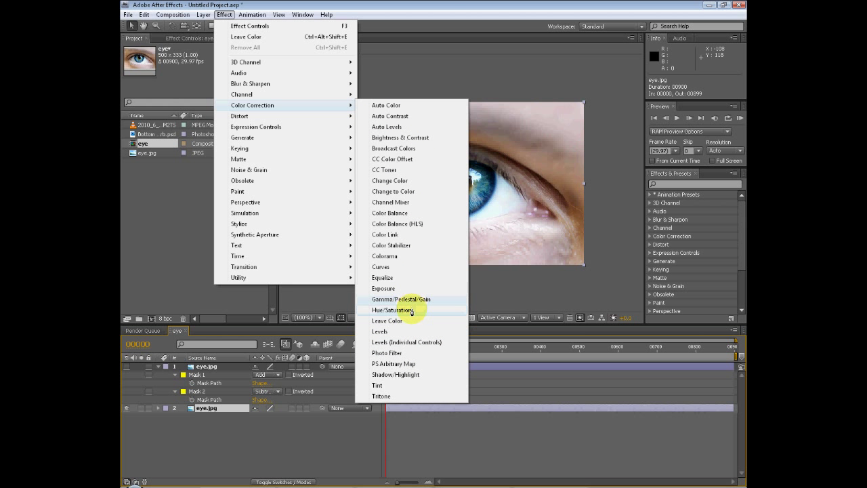
{"action": "left_click", "coordinate": [393, 309]}
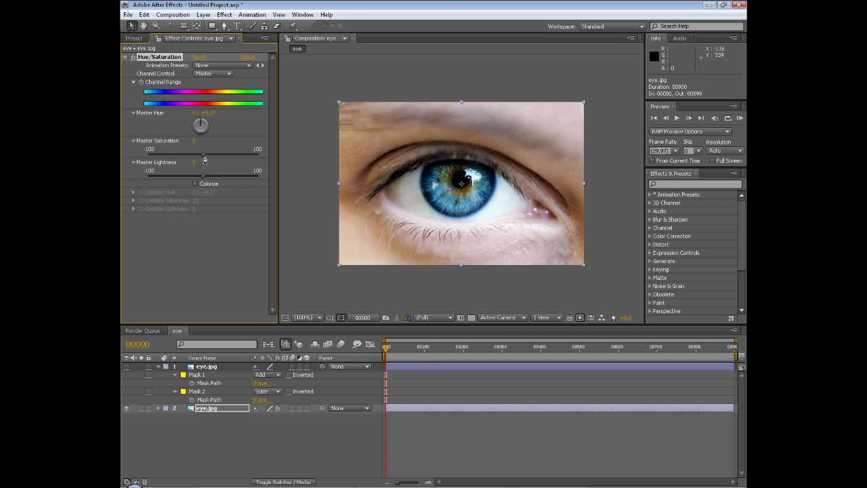
{"action": "left_click_drag", "start_coordinate": [204, 154], "coordinate": [148, 154]}
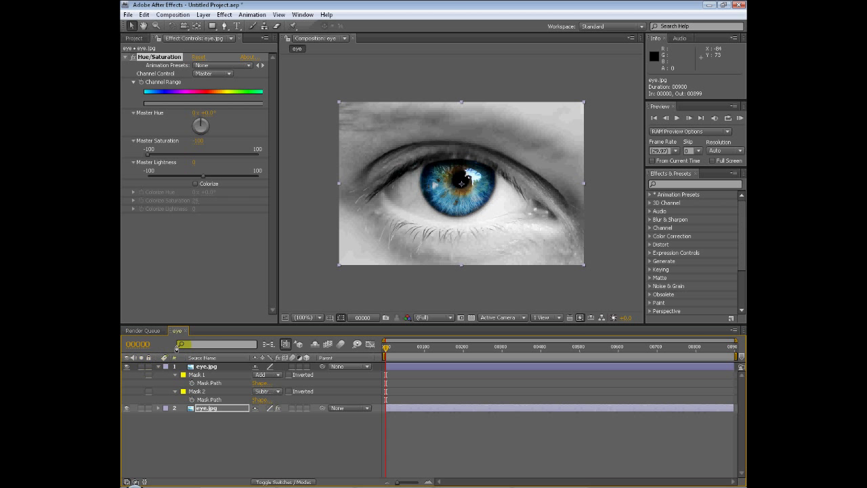
{"action": "right_click", "coordinate": [192, 369]}
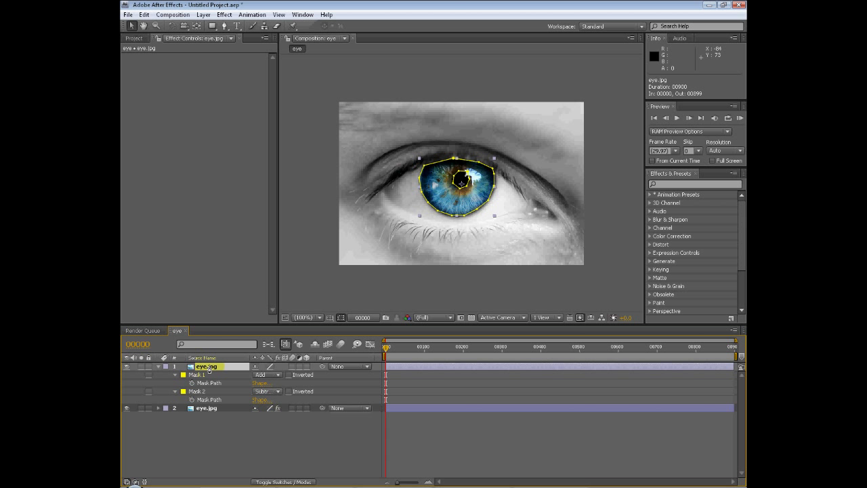
Step: Feather the iris masks and return to the eye composition to view the blue iris on grey
{"action": "left_click", "coordinate": [175, 374]}
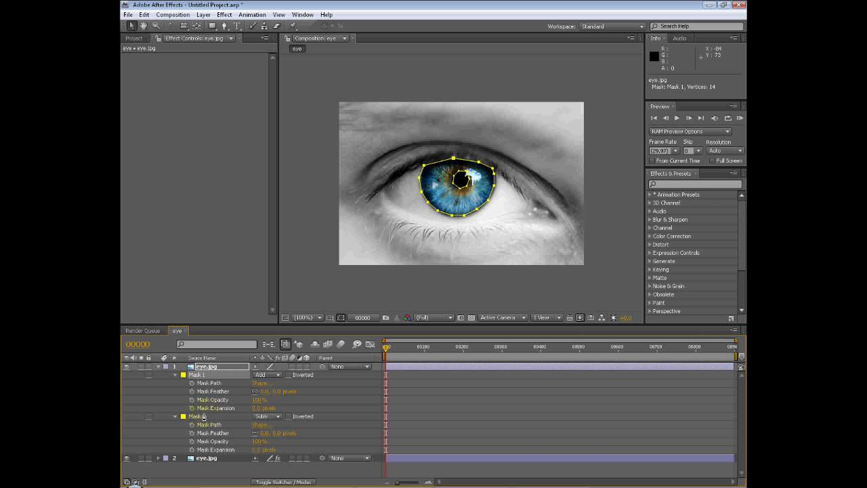
{"action": "left_click", "coordinate": [198, 416]}
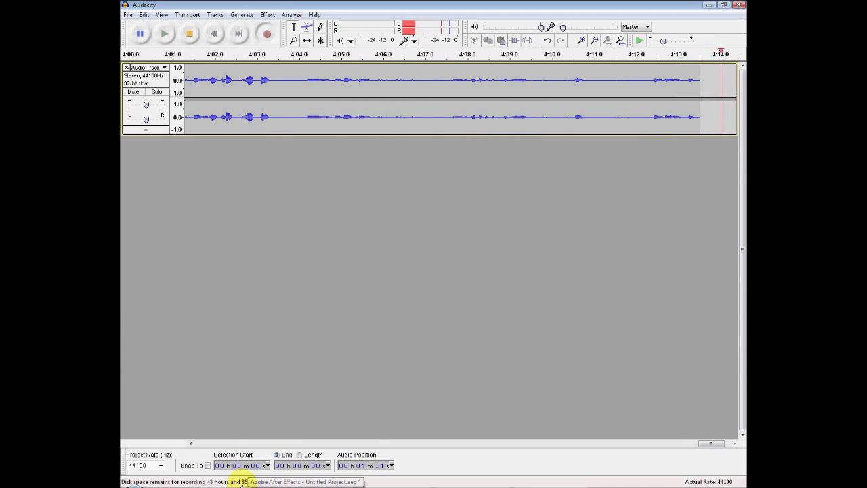
{"action": "left_click", "coordinate": [305, 483]}
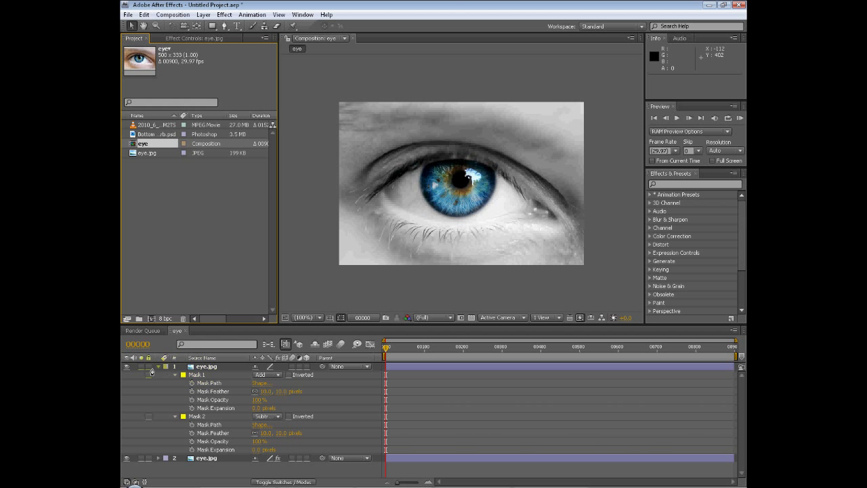
Step: Collapse the eye layers and create a new composition from the building MTS footage
{"action": "left_click", "coordinate": [158, 366]}
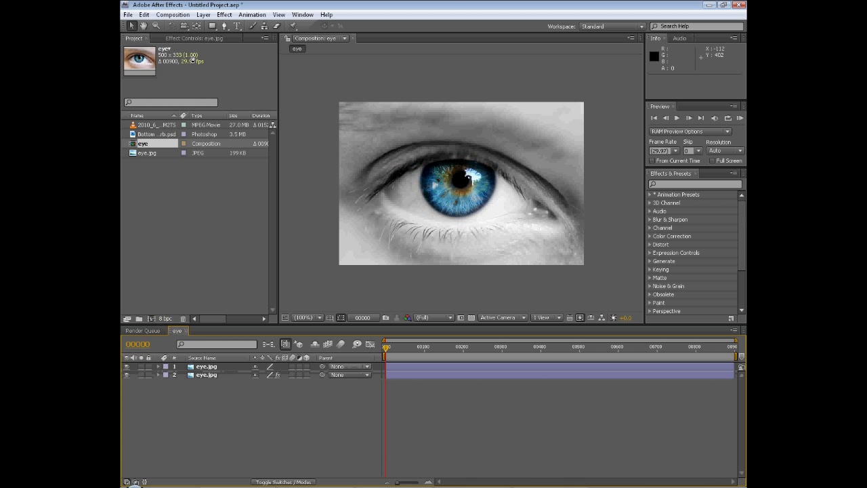
{"action": "left_click", "coordinate": [154, 125]}
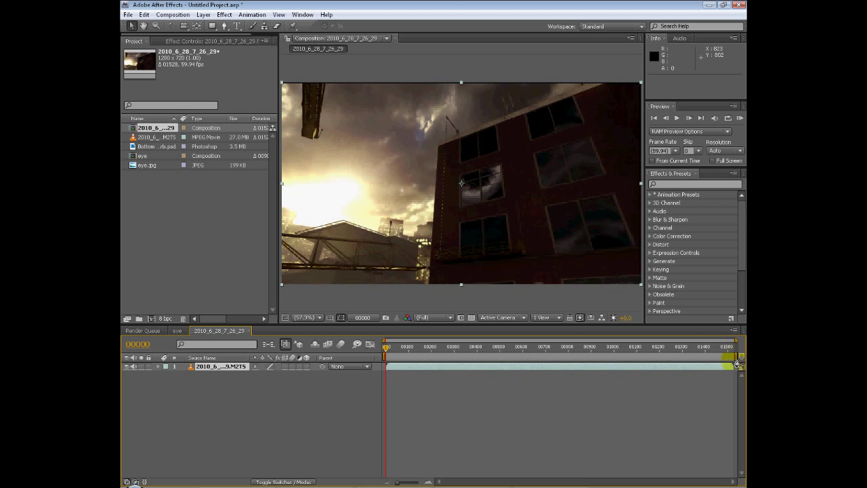
Step: Shorten the work area and trim the building composition to it
{"action": "left_click_drag", "start_coordinate": [735, 358], "coordinate": [445, 358]}
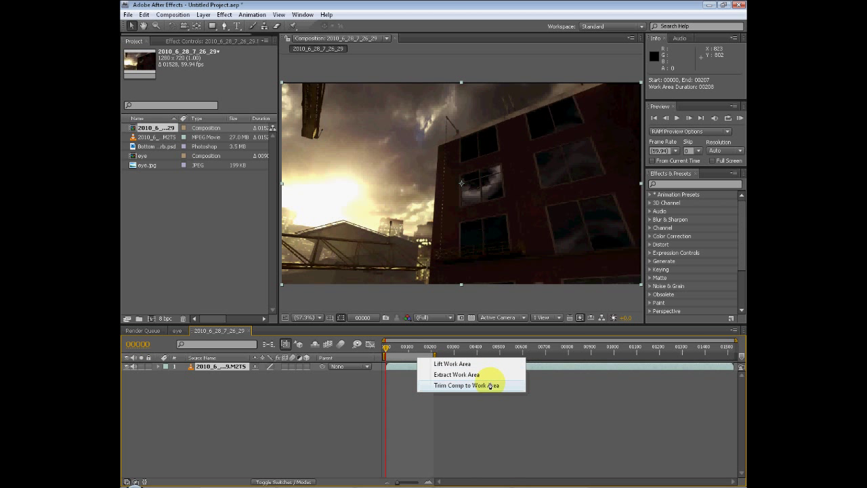
{"action": "left_click", "coordinate": [466, 385]}
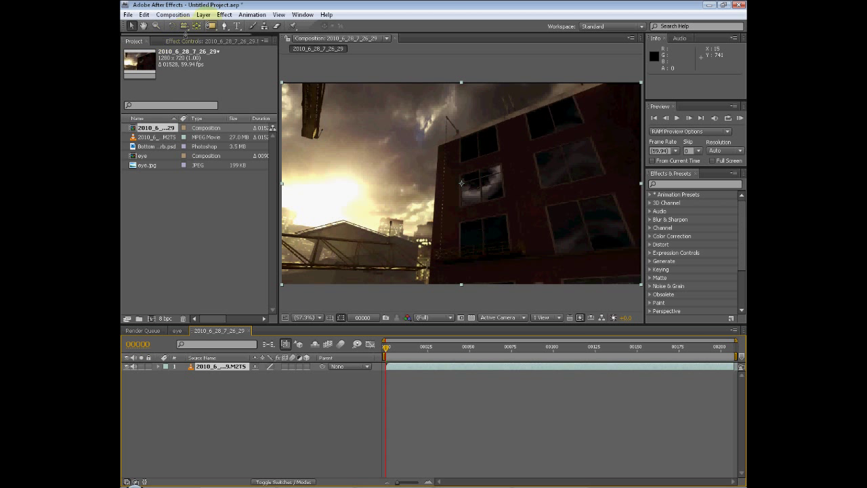
{"action": "left_click", "coordinate": [203, 14]}
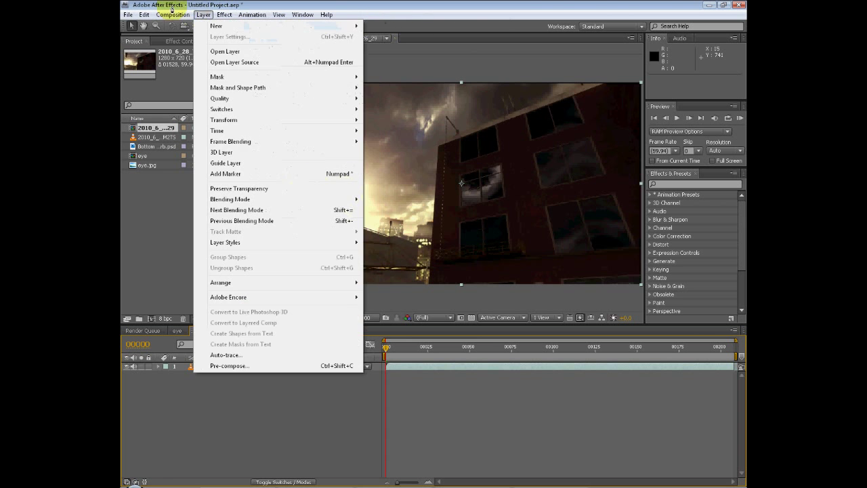
Step: Add an adjustment layer above the building footage and apply a Curves effect
{"action": "left_click", "coordinate": [216, 25]}
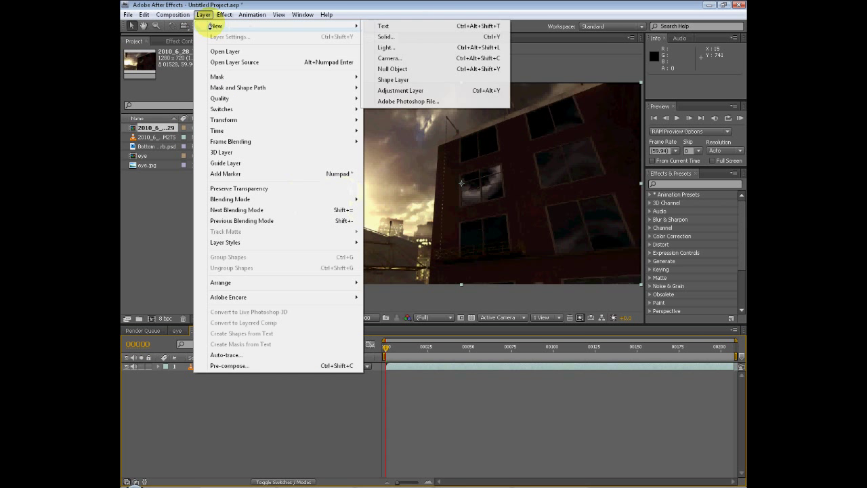
{"action": "left_click", "coordinate": [401, 89]}
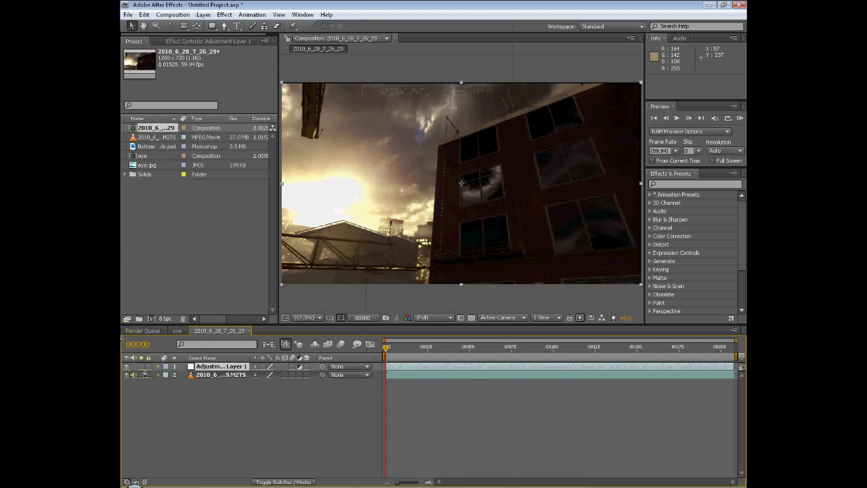
{"action": "left_click", "coordinate": [224, 14]}
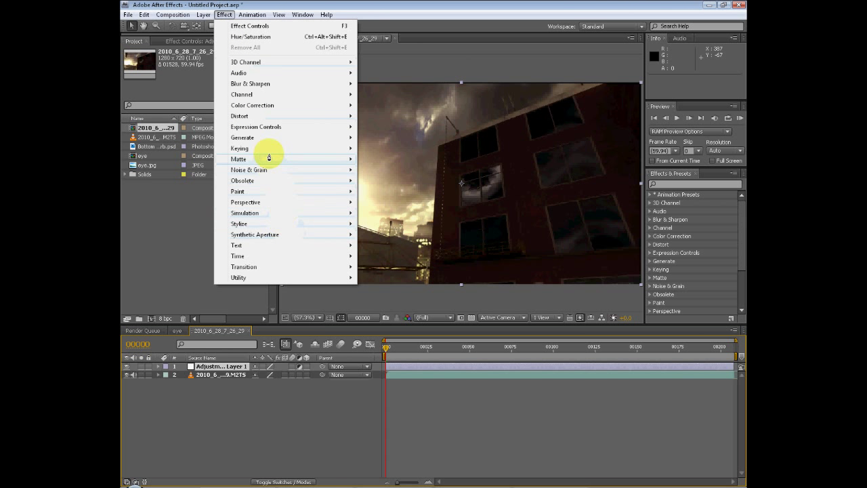
{"action": "mouse_move", "coordinate": [252, 106]}
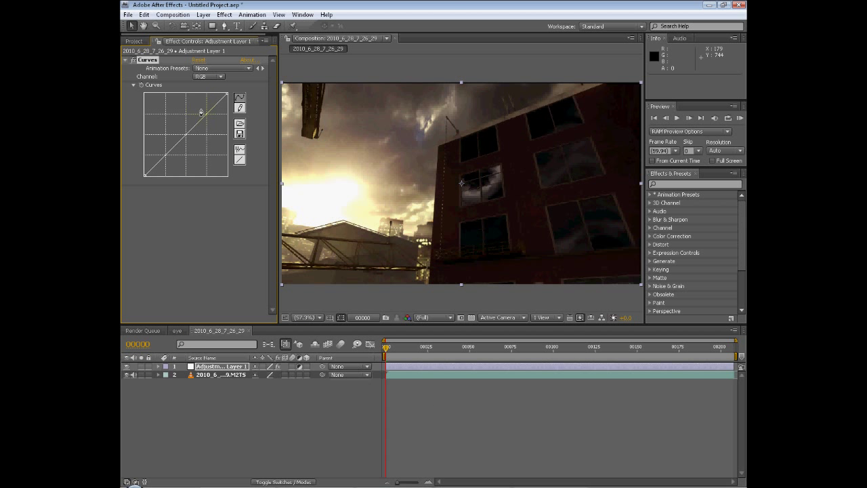
Step: Shape the curve into an S with brighter highlights and deeper shadows for more contrast
{"action": "left_click_drag", "start_coordinate": [201, 111], "coordinate": [200, 106]}
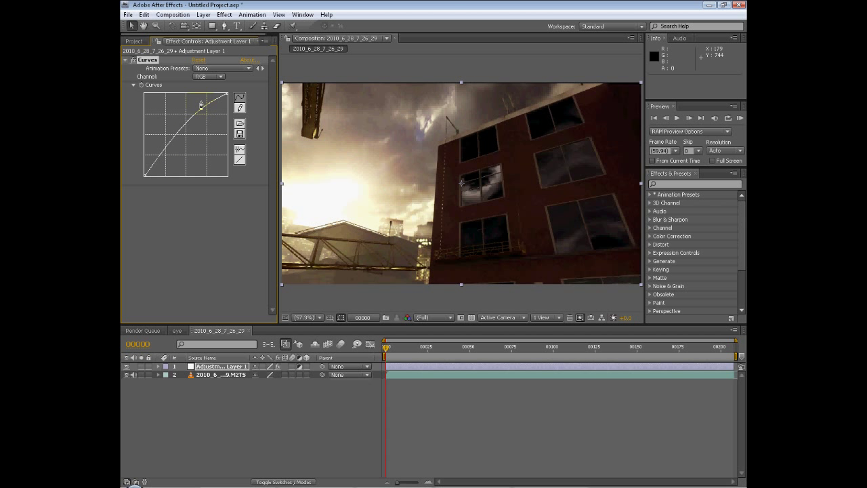
{"action": "left_click_drag", "start_coordinate": [201, 106], "coordinate": [201, 101]}
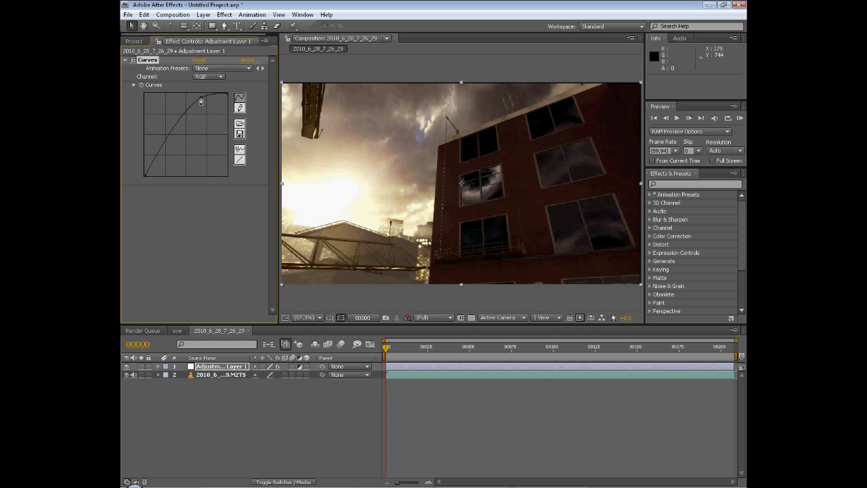
{"action": "left_click_drag", "start_coordinate": [200, 101], "coordinate": [203, 95]}
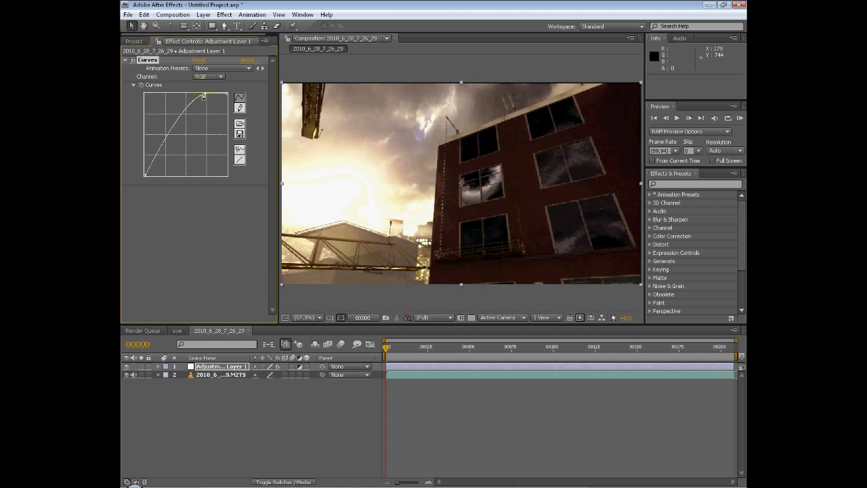
{"action": "left_click_drag", "start_coordinate": [204, 96], "coordinate": [201, 97]}
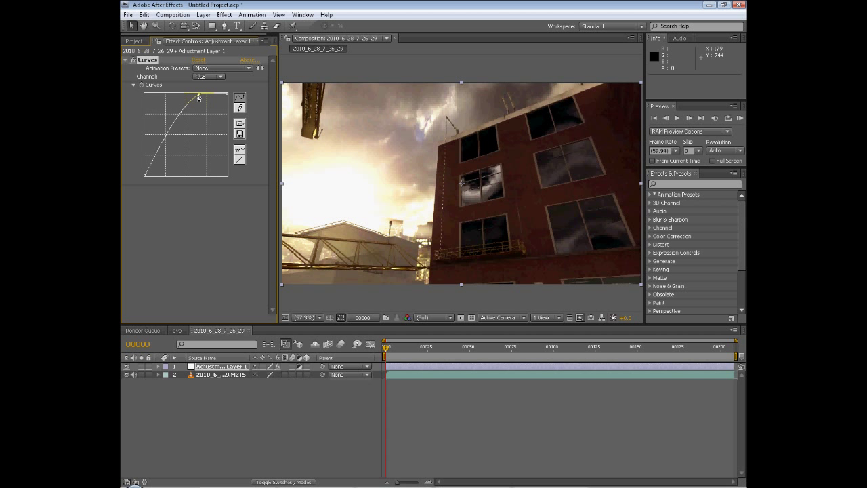
{"action": "left_click_drag", "start_coordinate": [201, 98], "coordinate": [206, 115]}
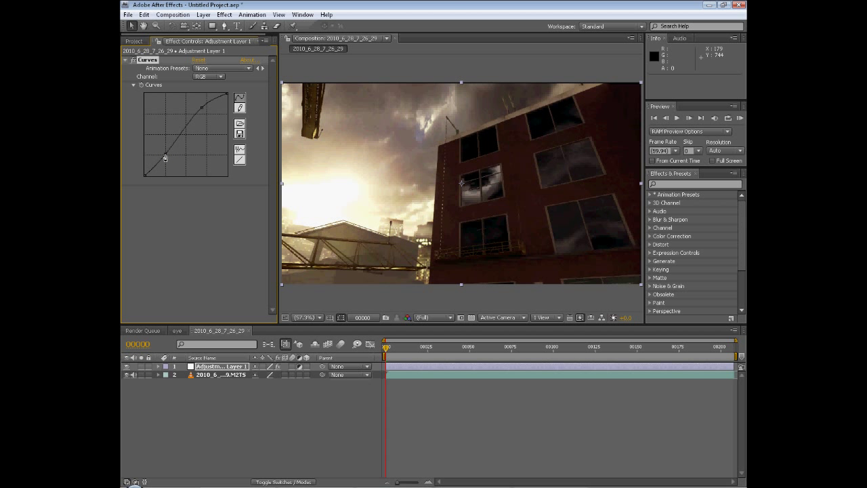
{"action": "left_click_drag", "start_coordinate": [166, 157], "coordinate": [168, 162]}
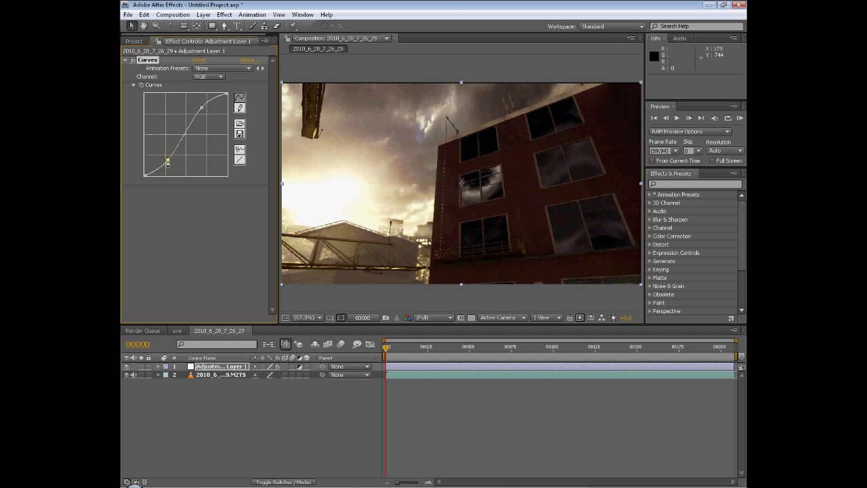
{"action": "left_click_drag", "start_coordinate": [168, 161], "coordinate": [154, 157]}
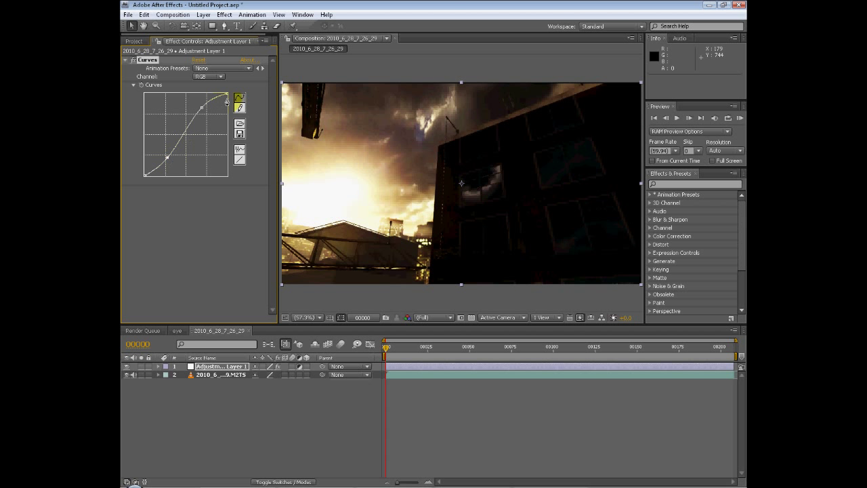
{"action": "left_click_drag", "start_coordinate": [210, 107], "coordinate": [203, 114]}
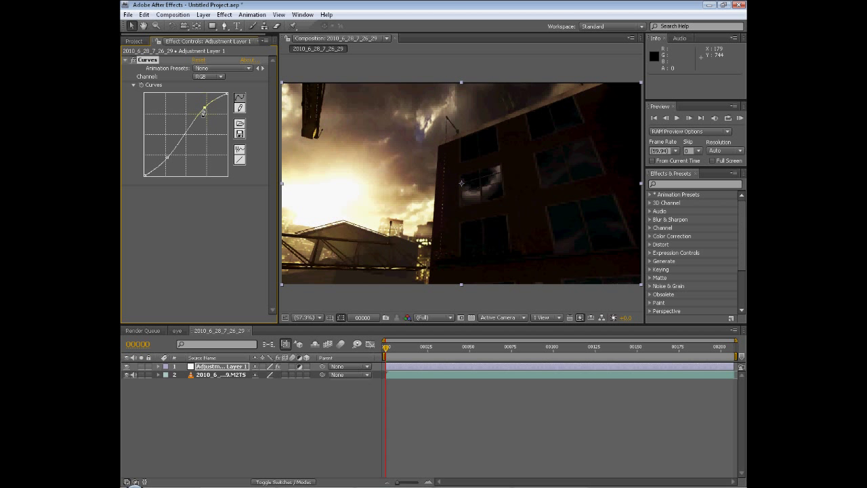
{"action": "left_click_drag", "start_coordinate": [206, 112], "coordinate": [201, 121]}
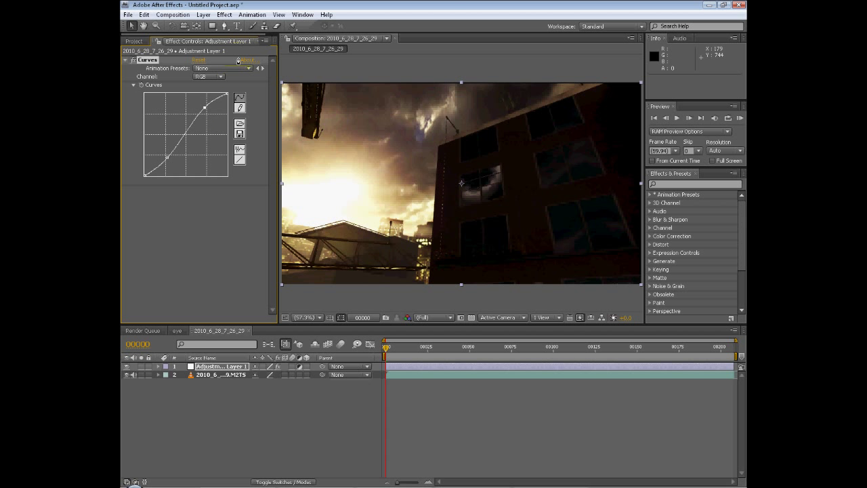
{"action": "left_click", "coordinate": [225, 14]}
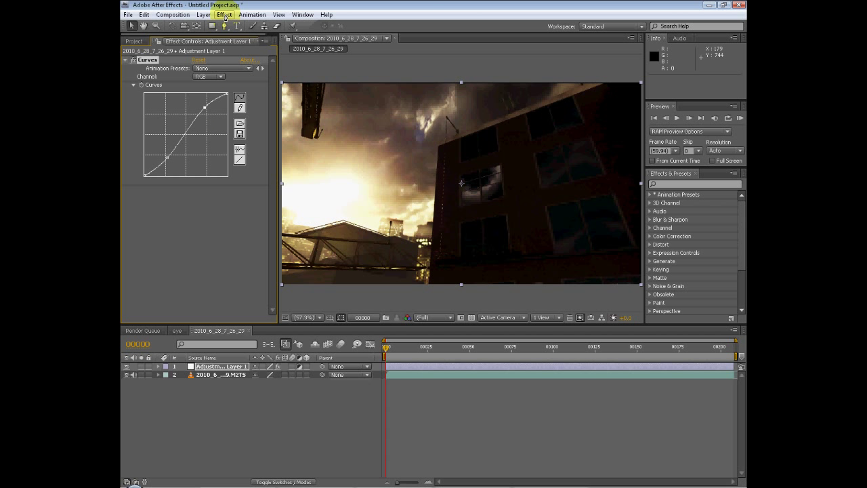
Step: Apply Leave Color with matching set to Using Hue and scrub the timeline to preview
{"action": "left_click", "coordinate": [224, 13]}
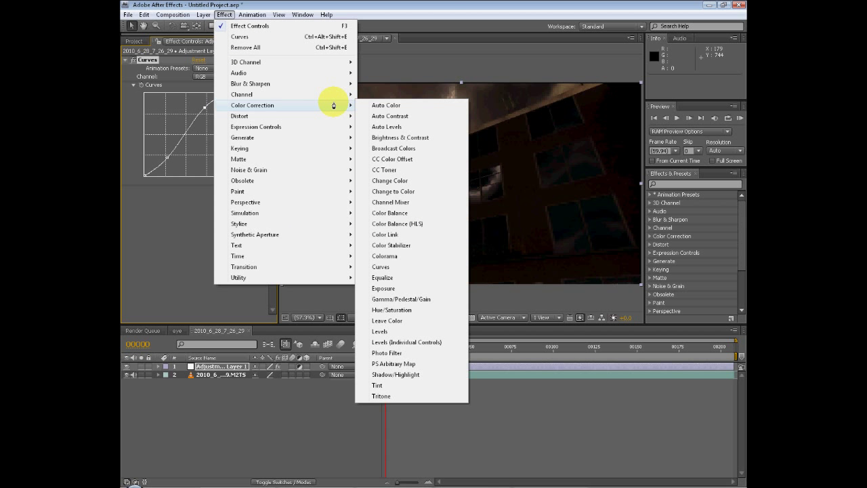
{"action": "left_click", "coordinate": [386, 320]}
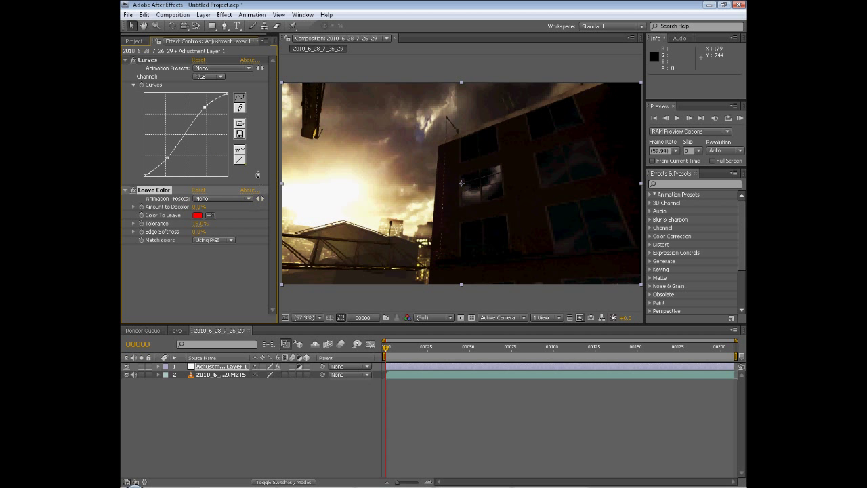
{"action": "left_click", "coordinate": [215, 239]}
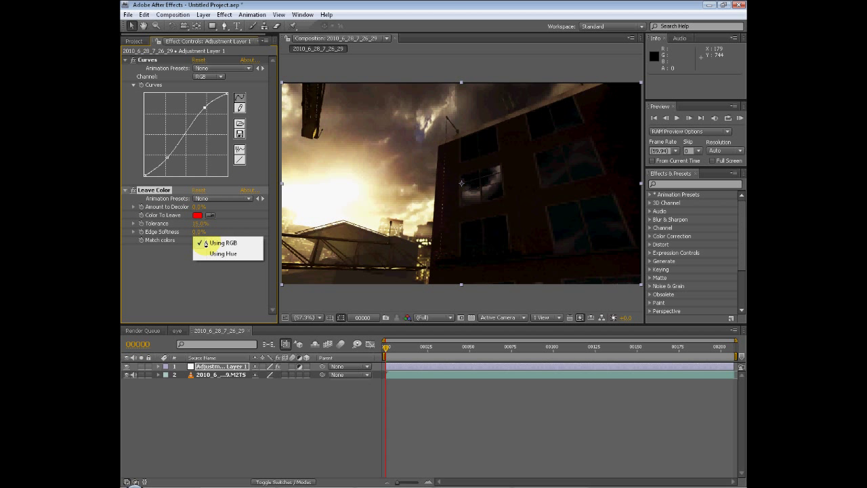
{"action": "left_click", "coordinate": [222, 253]}
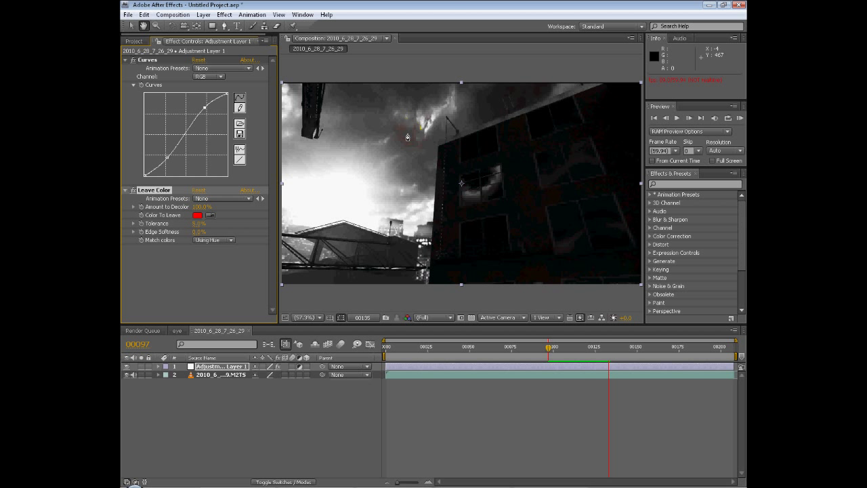
{"action": "left_click_drag", "start_coordinate": [549, 347], "coordinate": [631, 347]}
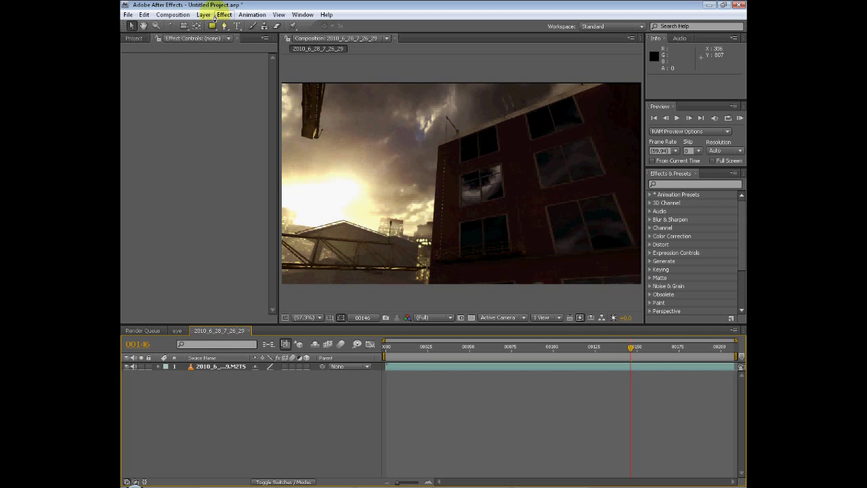
Step: Add a white solid above the footage and apply a Ramp gradient effect to it
{"action": "left_click", "coordinate": [203, 14]}
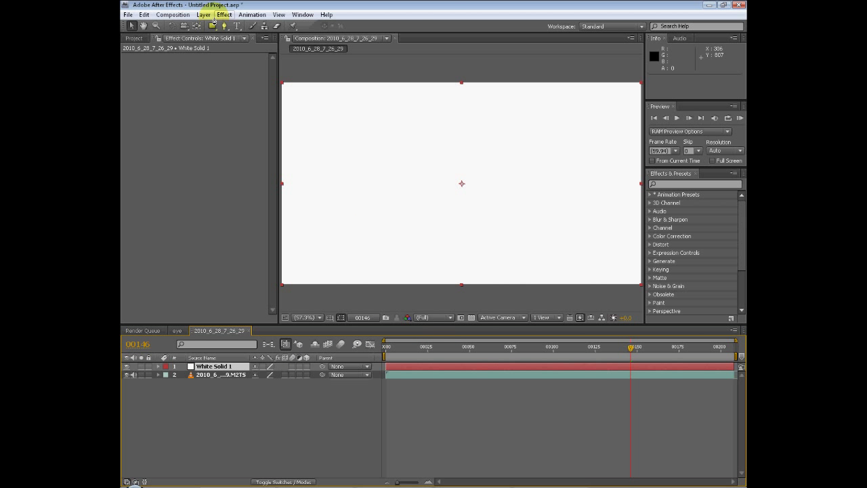
{"action": "left_click", "coordinate": [224, 14]}
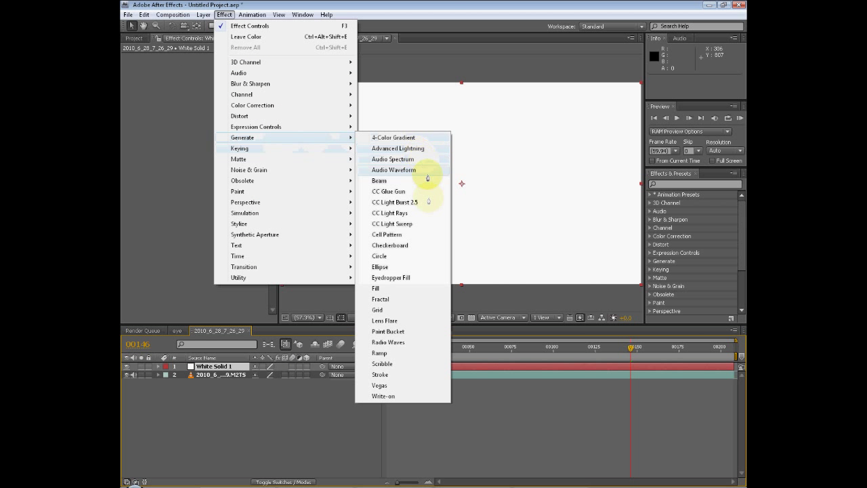
{"action": "mouse_move", "coordinate": [401, 395]}
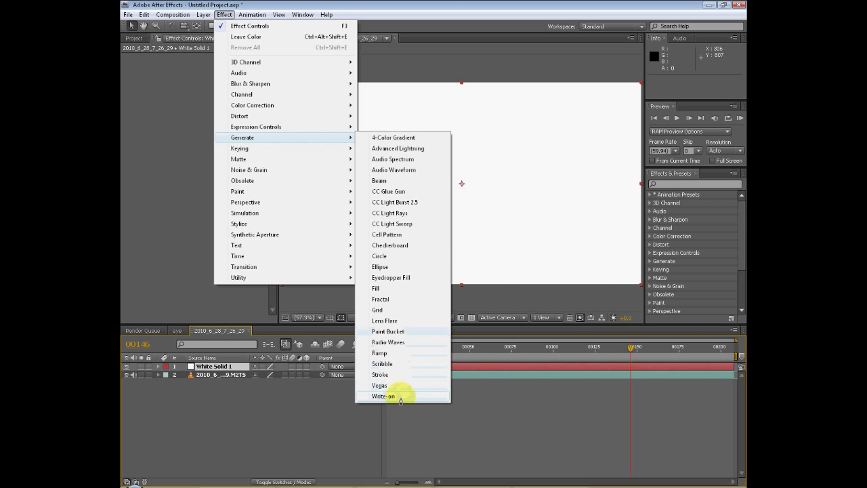
{"action": "left_click", "coordinate": [380, 352]}
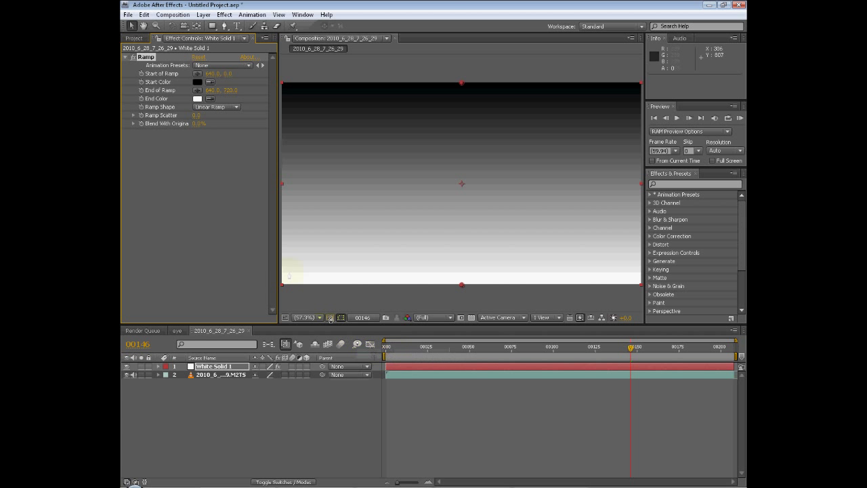
Step: Set the Ramp start colour to light blue and the end colour to yellow-green
{"action": "left_click", "coordinate": [198, 82]}
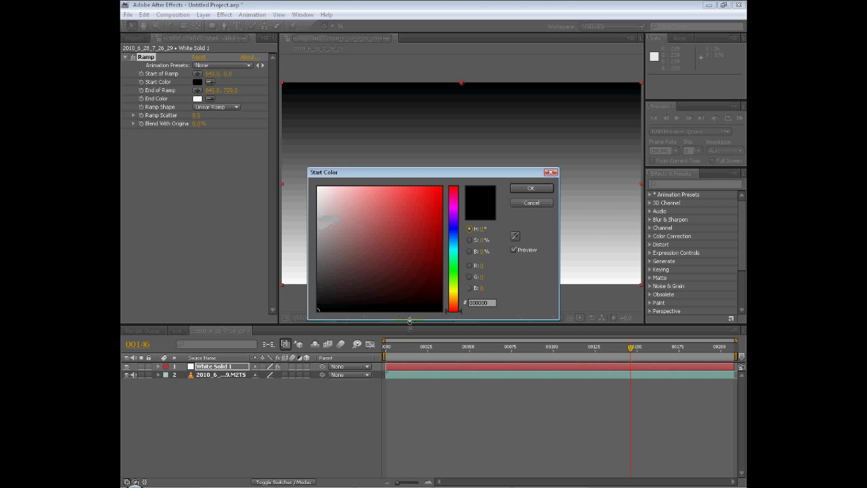
{"action": "left_click", "coordinate": [358, 198]}
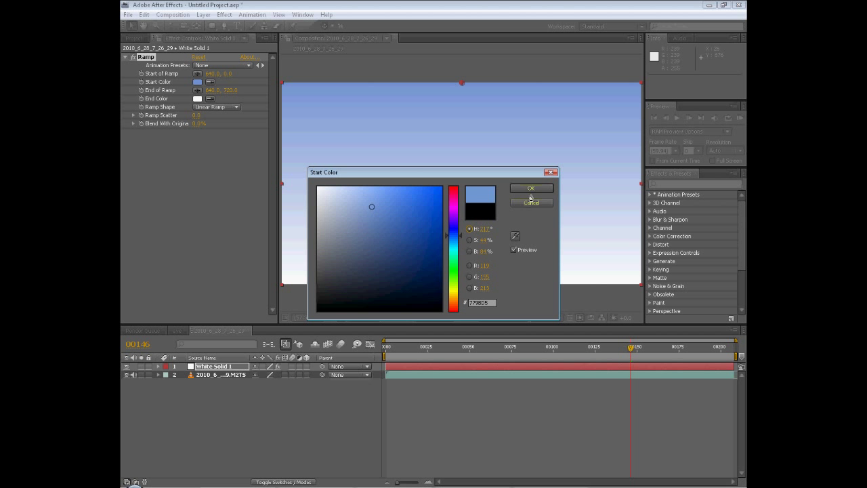
{"action": "left_click", "coordinate": [531, 187]}
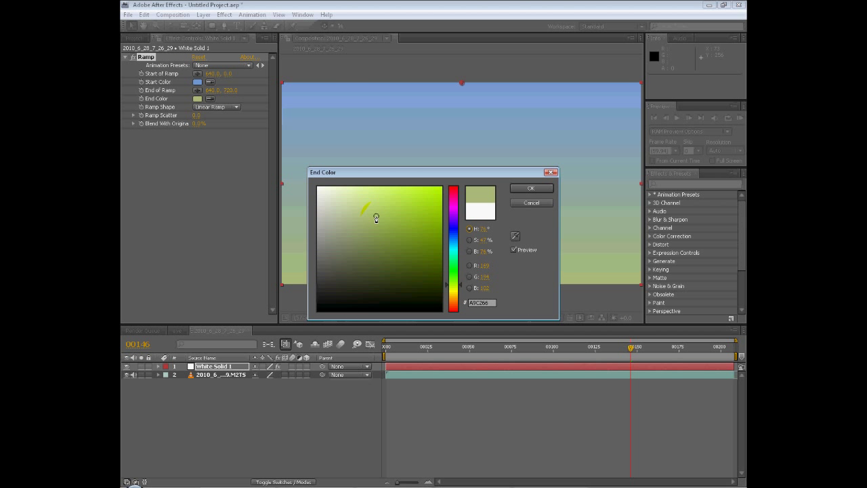
{"action": "left_click", "coordinate": [531, 187]}
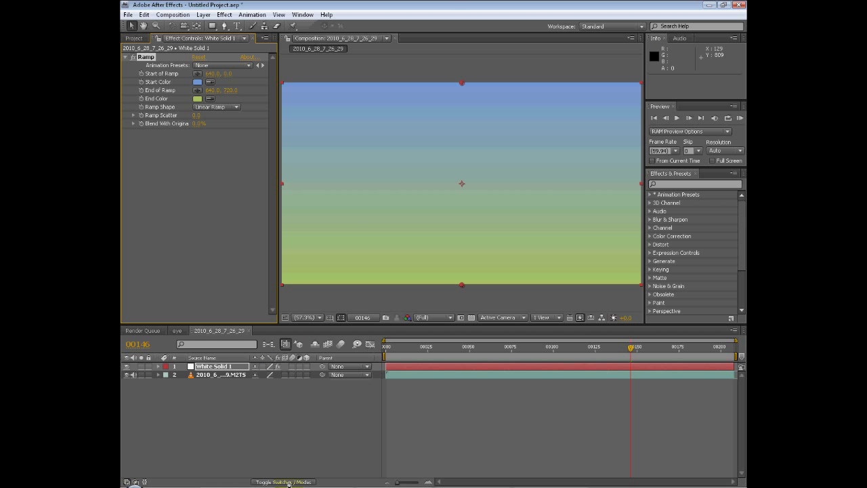
Step: Set White Solid 1 to Overlay and place a duplicated footage layer above it in Overlay mode
{"action": "left_click", "coordinate": [283, 483]}
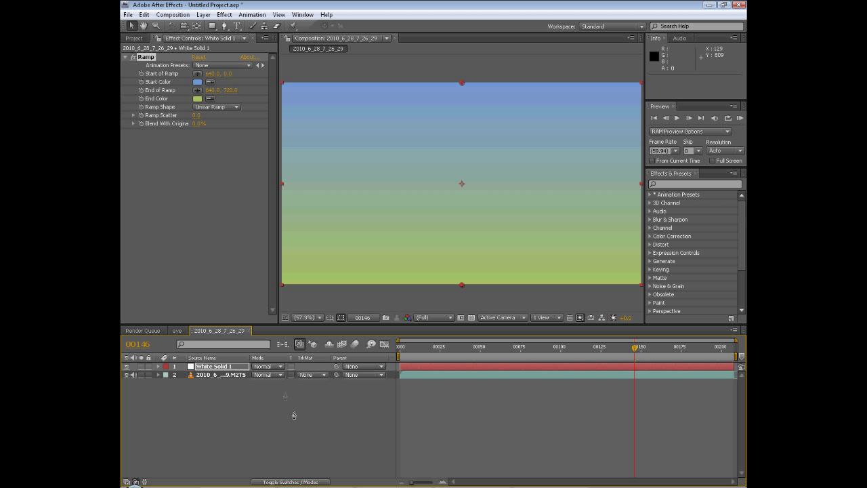
{"action": "left_click", "coordinate": [267, 365]}
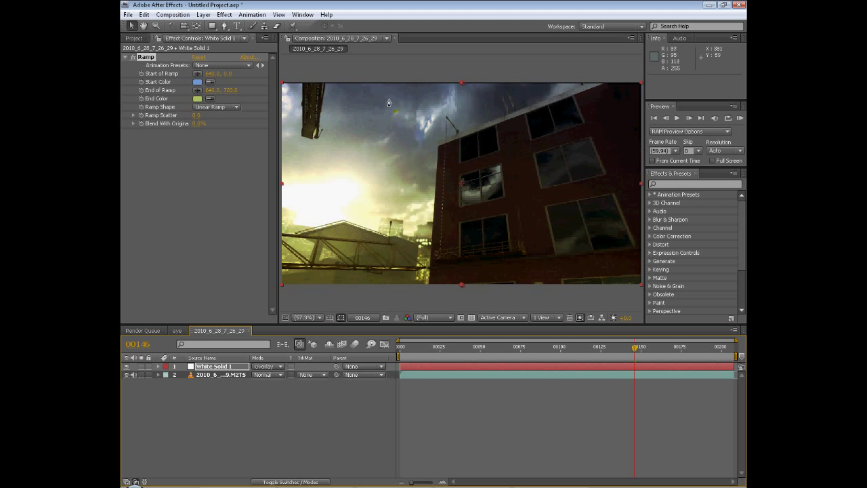
{"action": "mouse_move", "coordinate": [350, 284]}
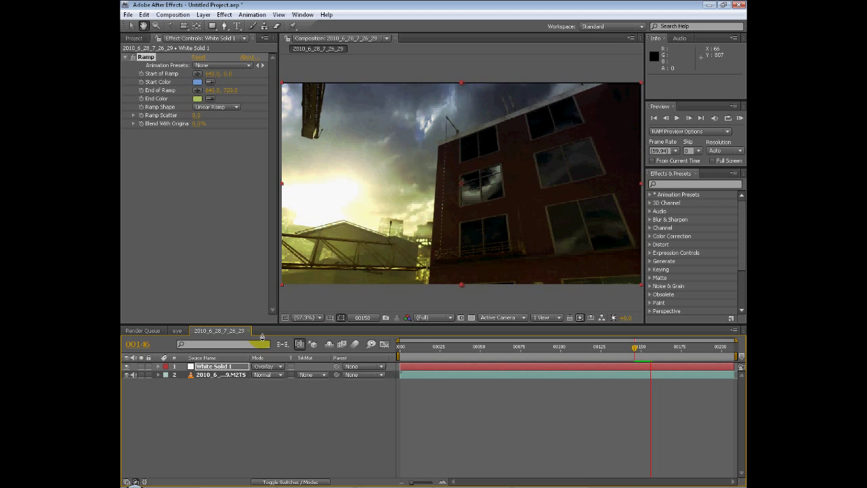
{"action": "left_click", "coordinate": [220, 374]}
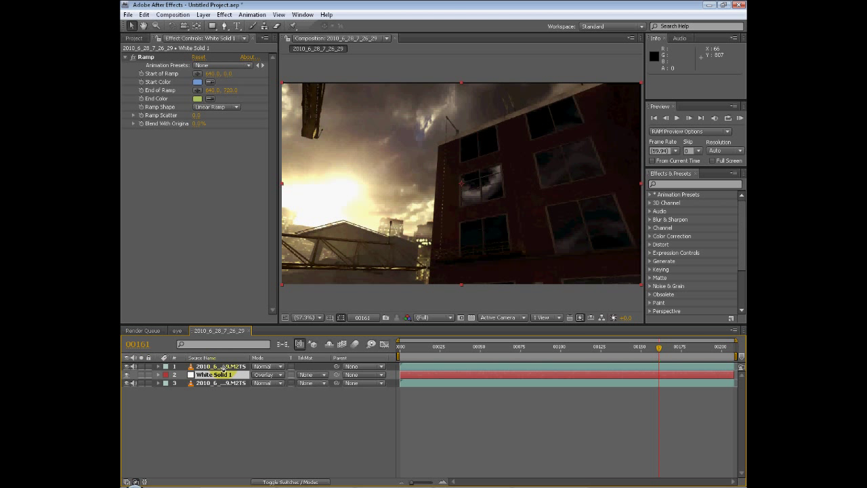
{"action": "left_click", "coordinate": [266, 366]}
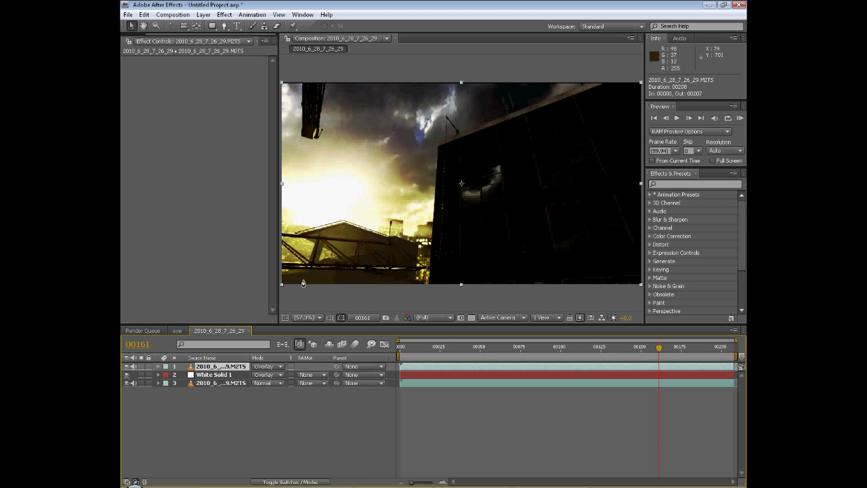
{"action": "left_click", "coordinate": [266, 366]}
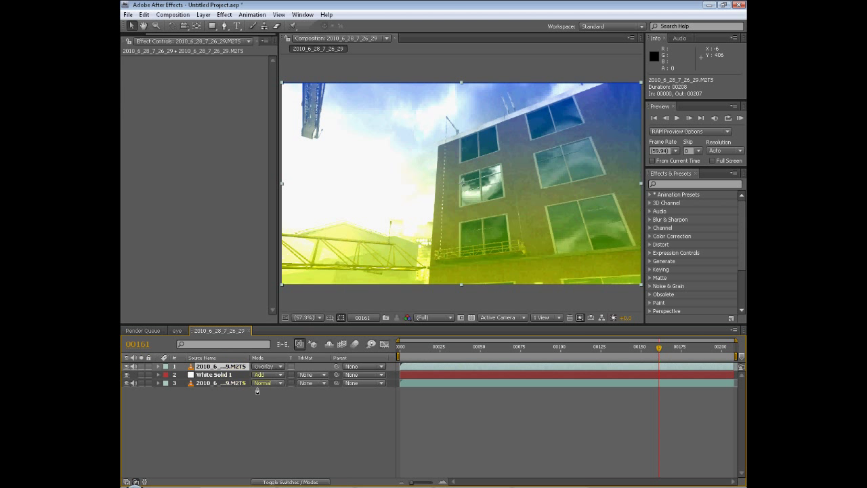
Step: Try Add blending on the footage duplicate, then delete it, keeping the gradient in Overlay
{"action": "left_click", "coordinate": [215, 374]}
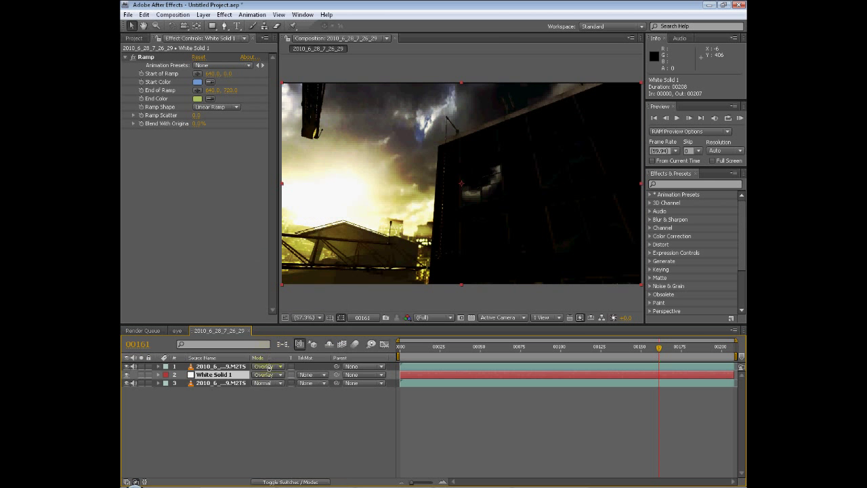
{"action": "left_click", "coordinate": [266, 366]}
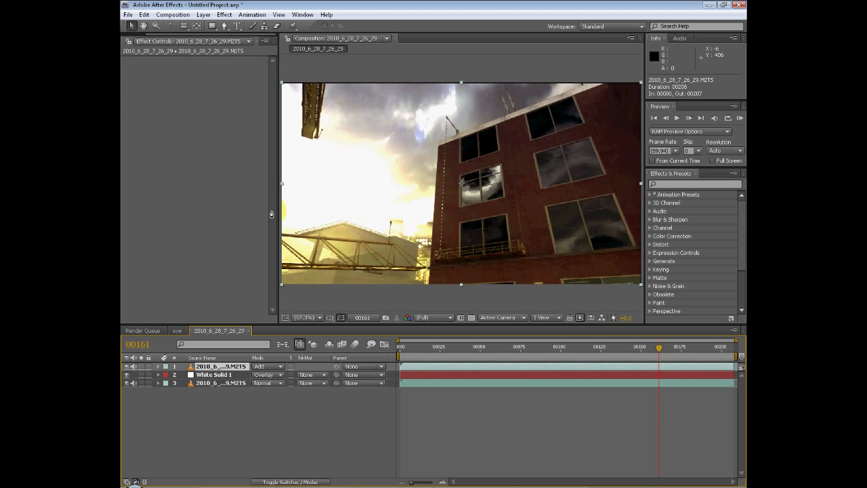
{"action": "left_click", "coordinate": [268, 366]}
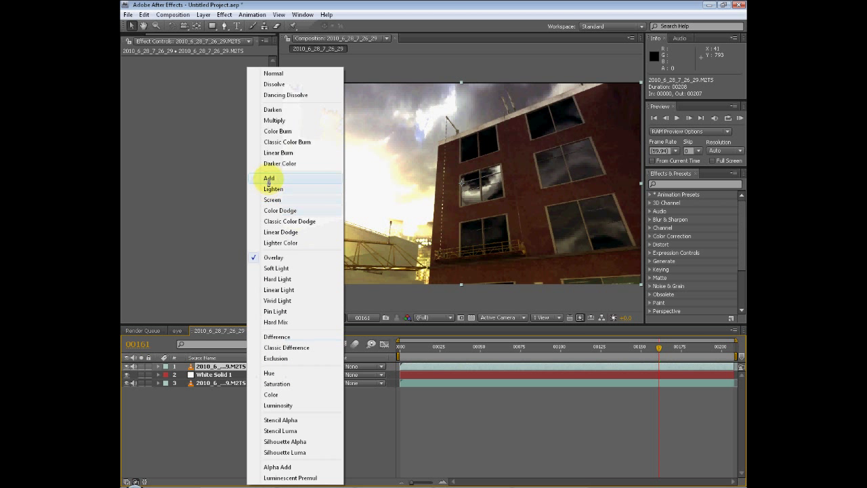
{"action": "left_click", "coordinate": [269, 178]}
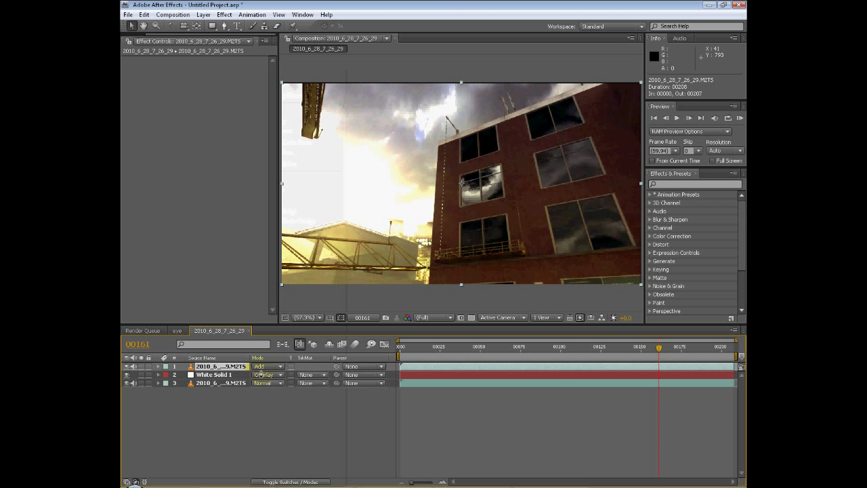
{"action": "left_click", "coordinate": [266, 365]}
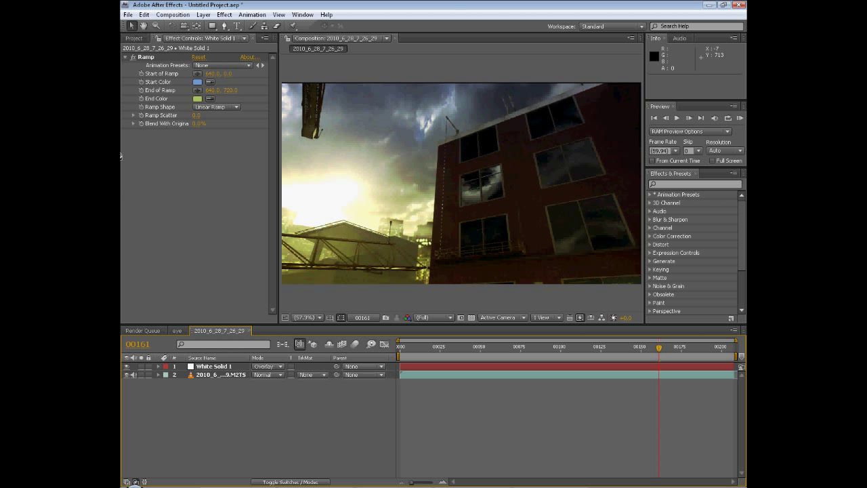
Step: Add the eye composition and the building composition to the Render Queue via the Composition menu
{"action": "left_click", "coordinate": [176, 331]}
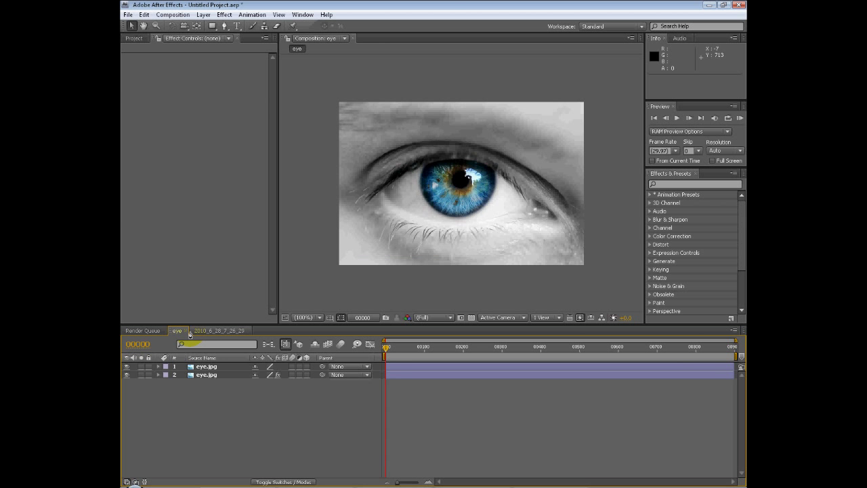
{"action": "left_click", "coordinate": [217, 331]}
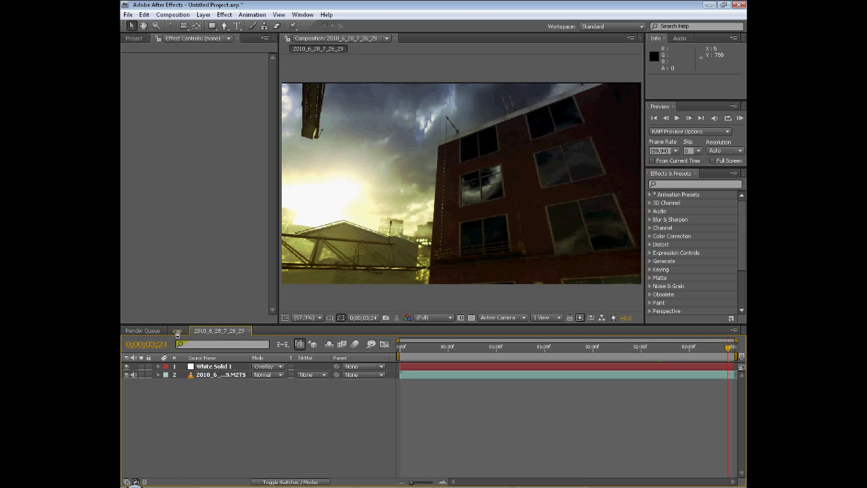
{"action": "left_click", "coordinate": [173, 13]}
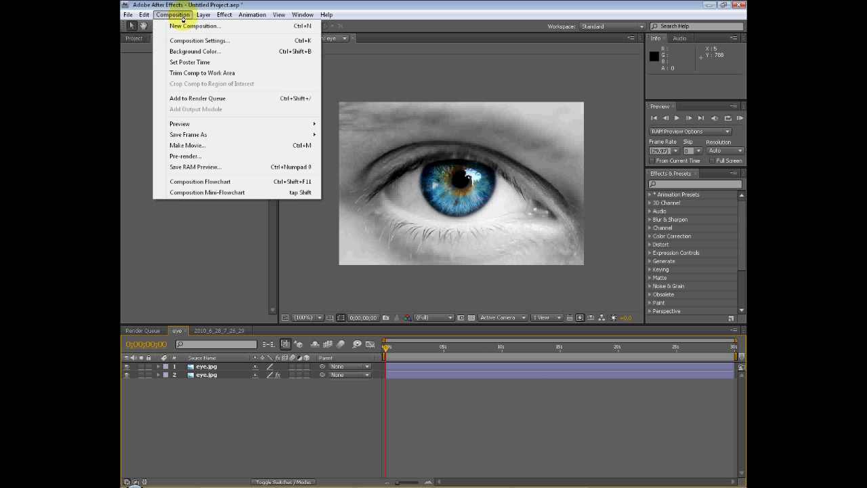
{"action": "left_click", "coordinate": [198, 98]}
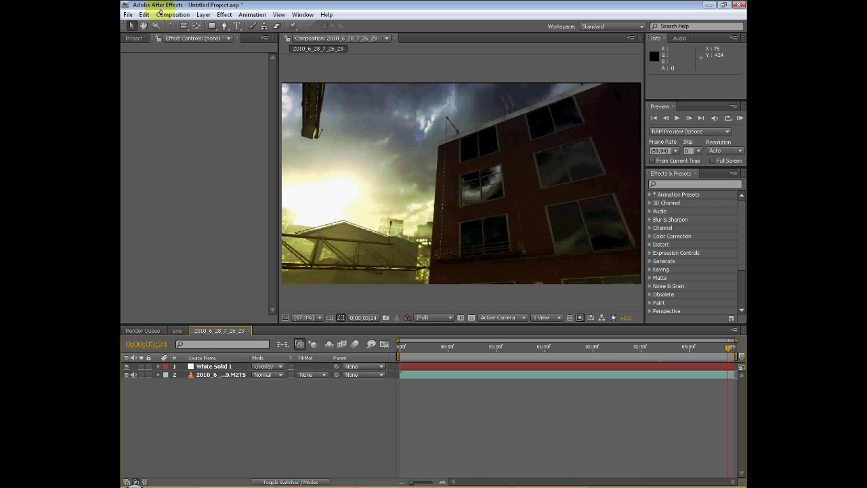
{"action": "left_click", "coordinate": [173, 13]}
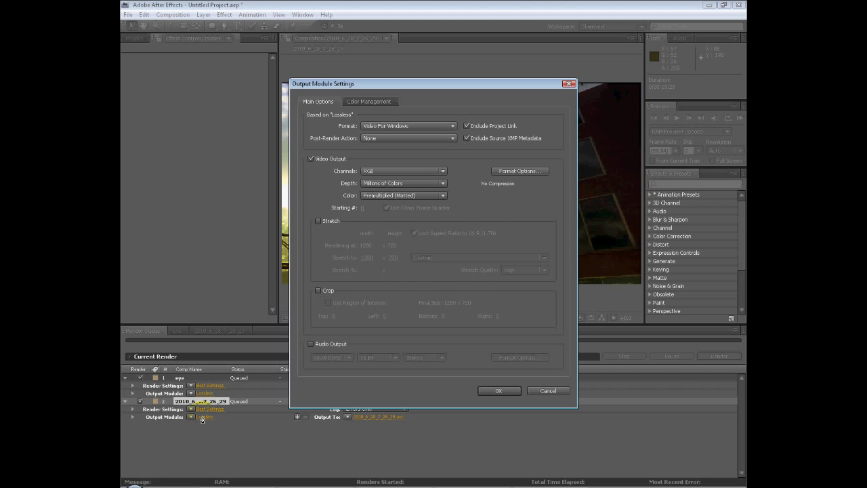
Step: Enable Audio Output in Output Module Settings, accept, and bring up the Output Movie To dialog
{"action": "left_click", "coordinate": [312, 344]}
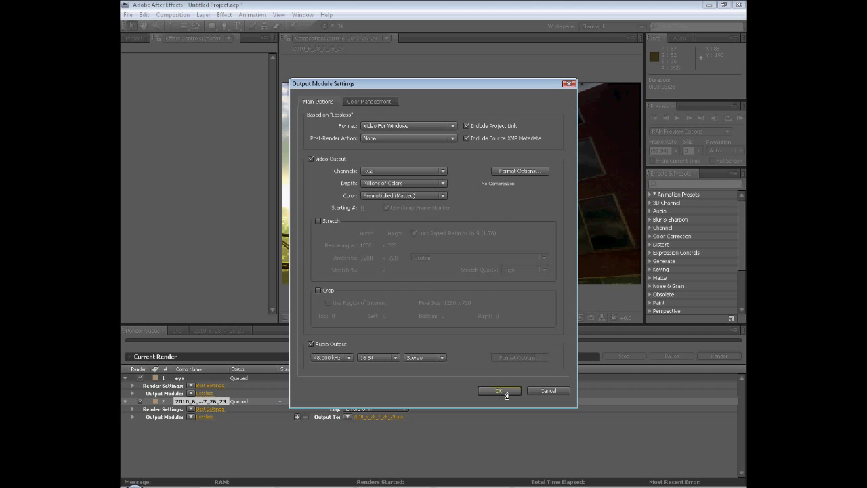
{"action": "left_click", "coordinate": [499, 390]}
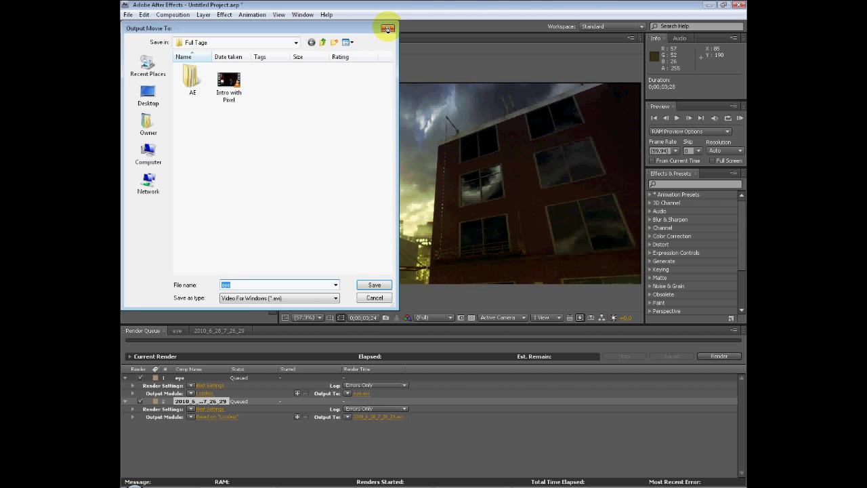
{"action": "left_click", "coordinate": [388, 28]}
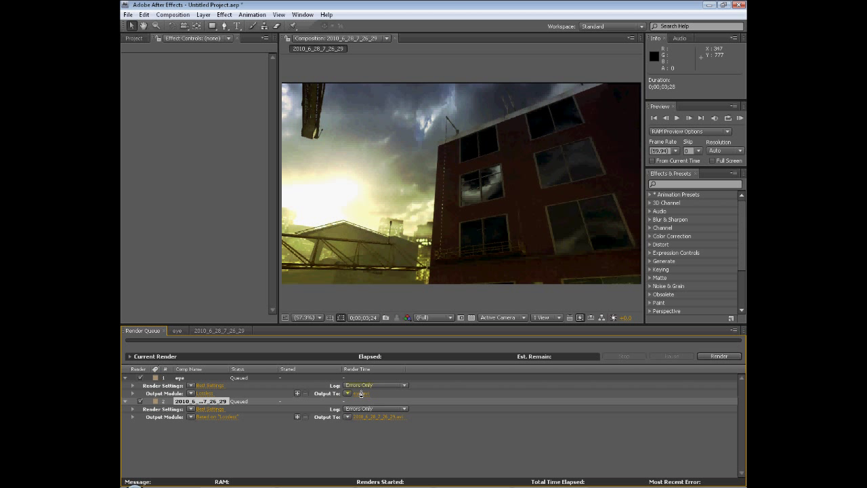
{"action": "left_click", "coordinate": [361, 393]}
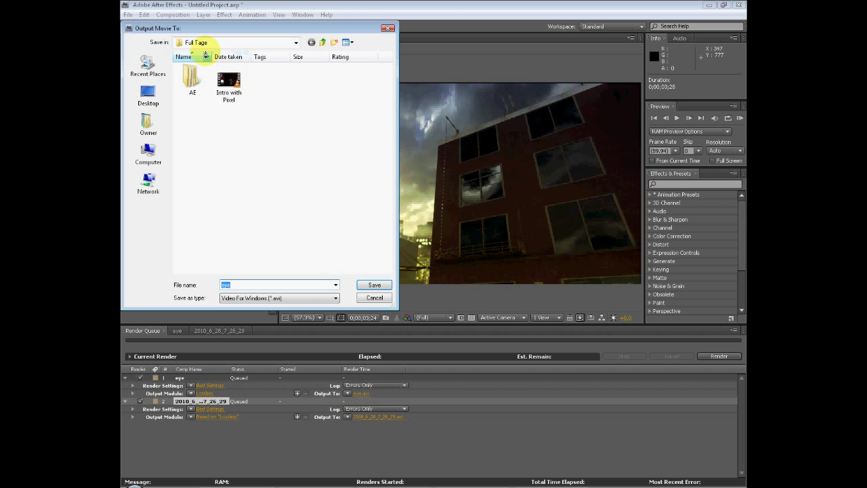